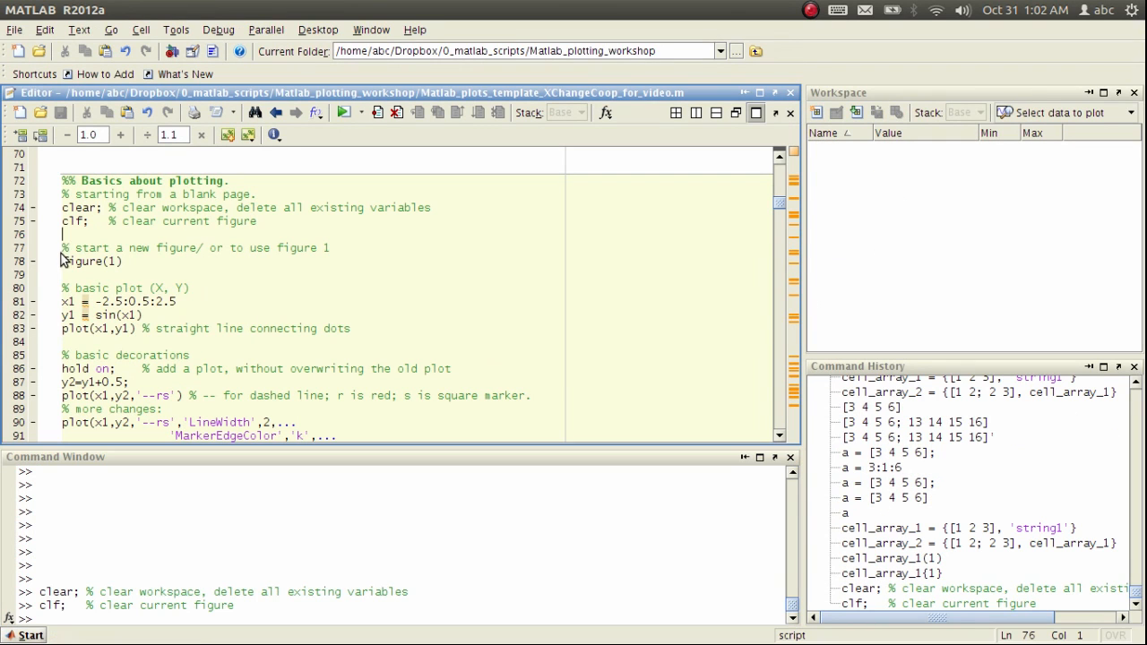
# - Evaluate the figure(1) line from the script to open an empty Figure 1
pyautogui.doubleClick(90, 261)
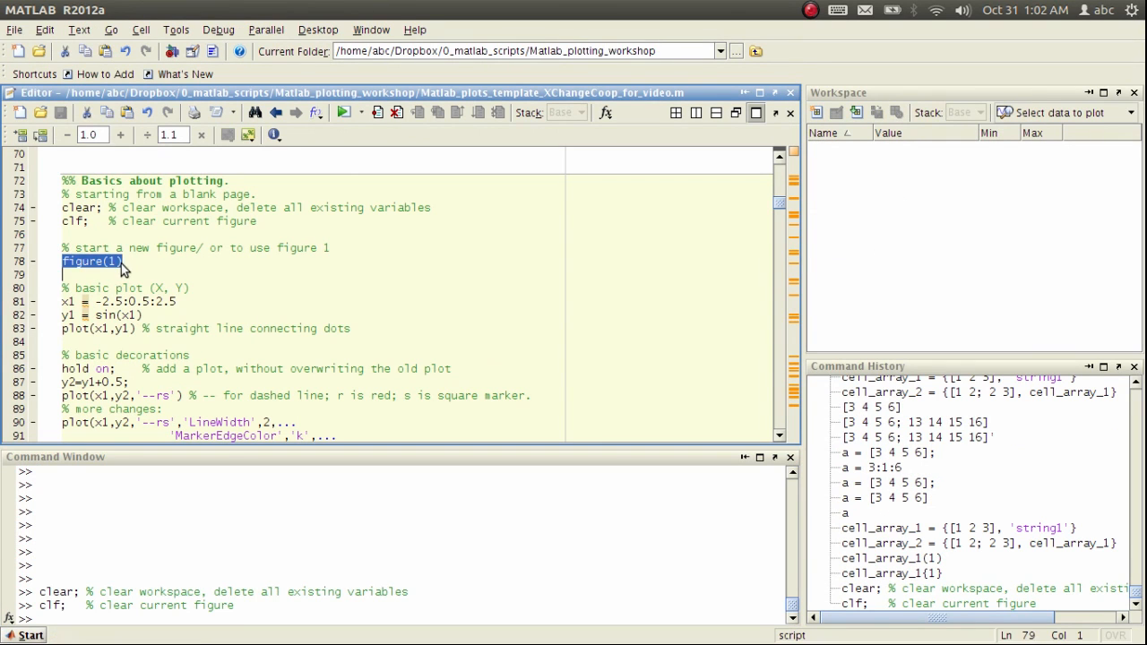
pyautogui.rightClick(90, 261)
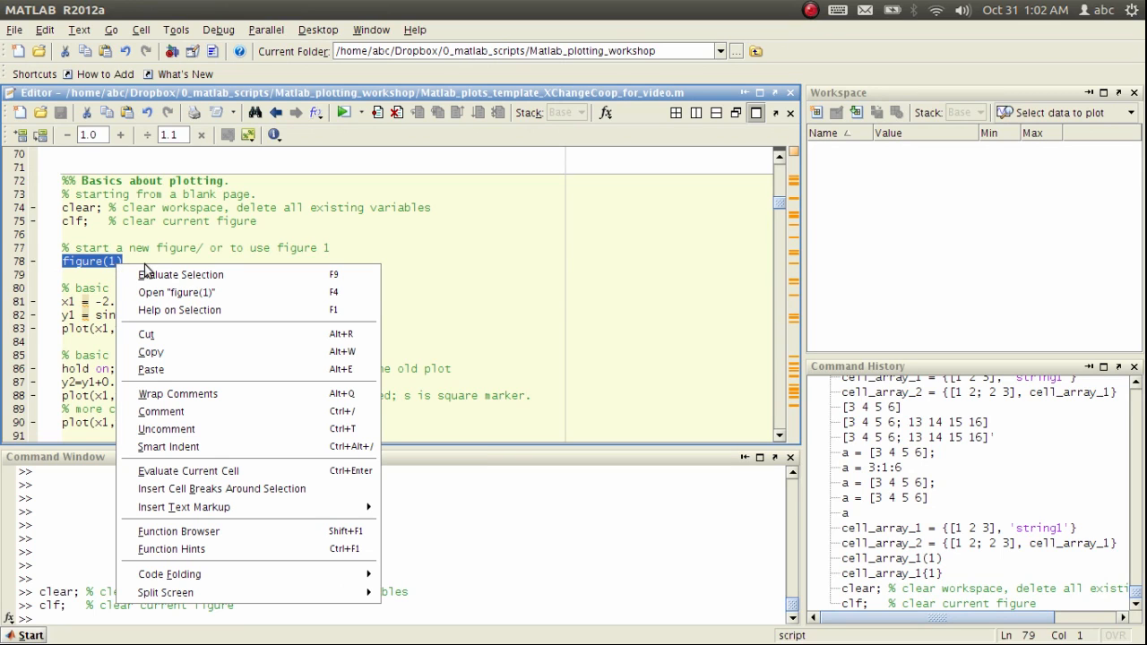
pyautogui.moveTo(180, 274)
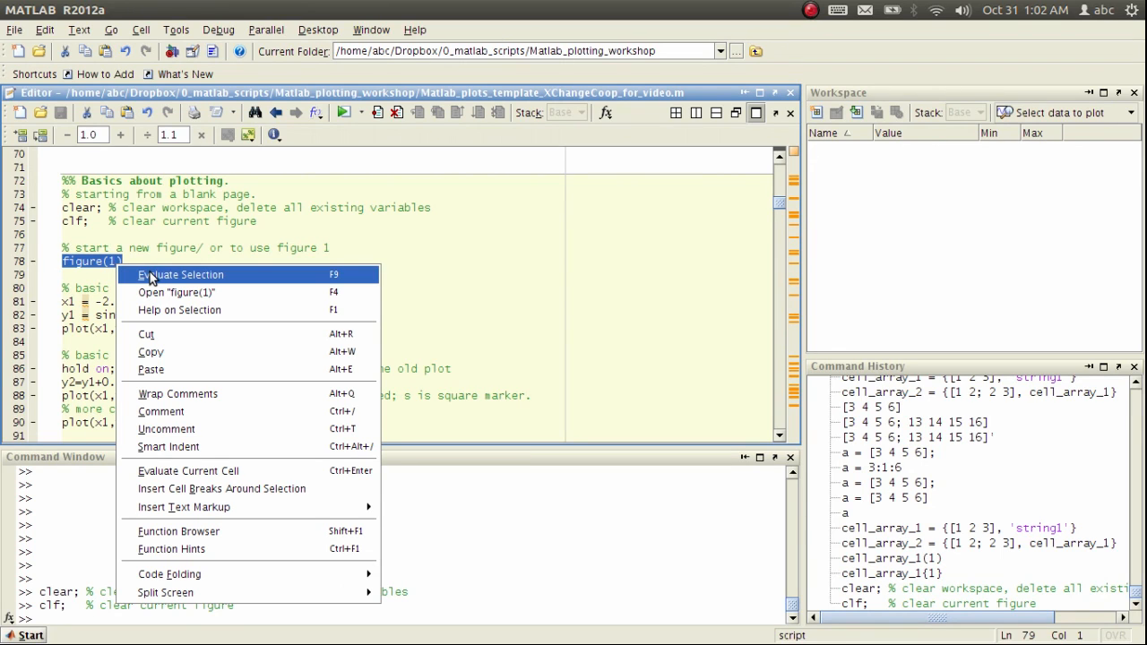
pyautogui.click(180, 274)
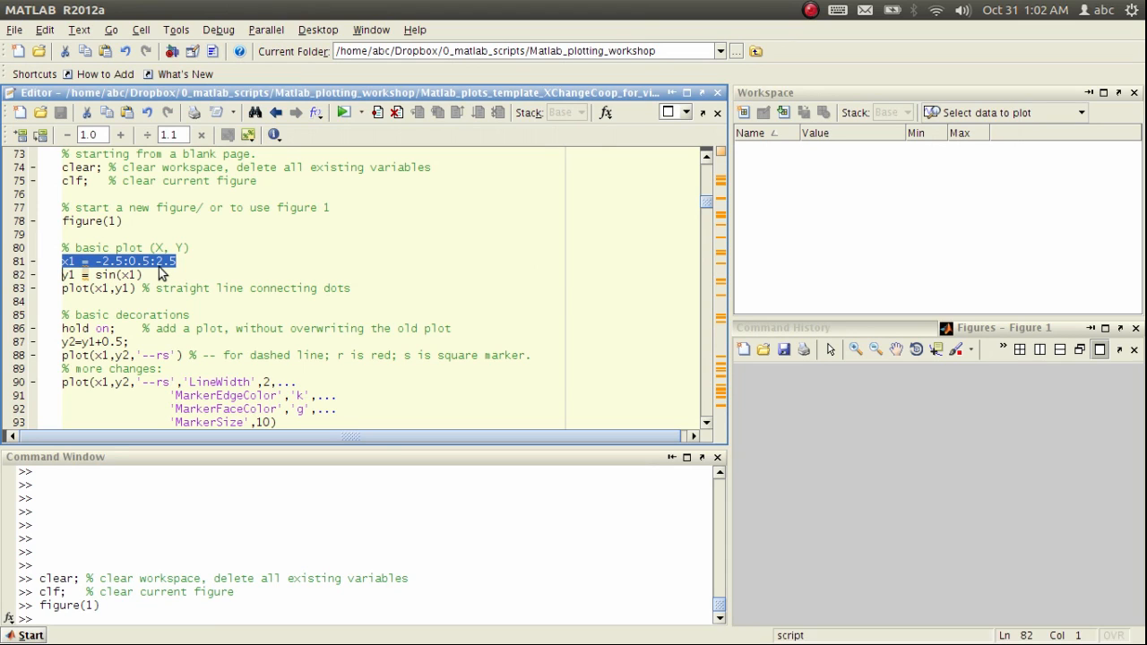
pyautogui.moveTo(148, 269)
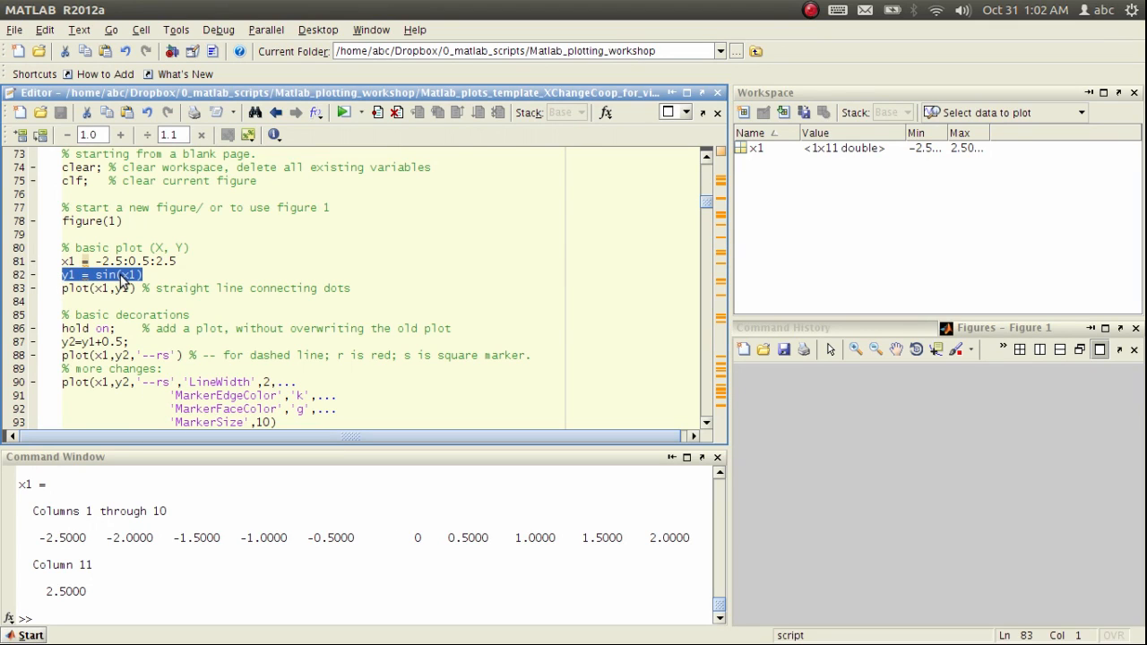
# - Evaluate y1 = sin(x1) so x1 and y1 exist as 11-element workspace variables
pyautogui.rightClick(116, 278)
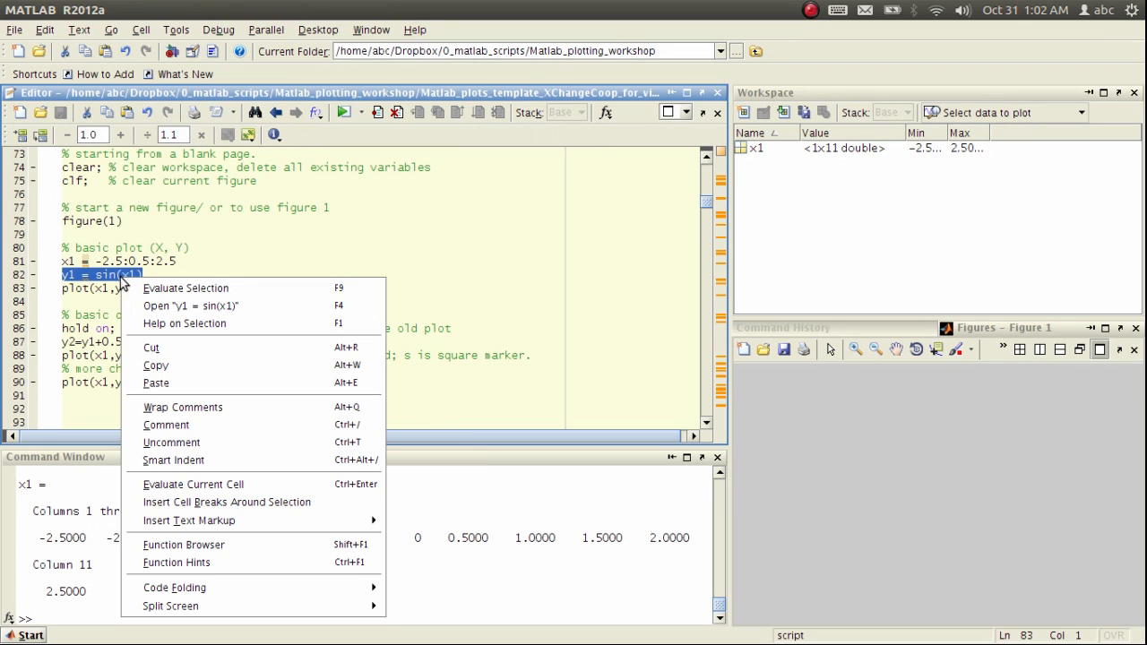
pyautogui.click(185, 288)
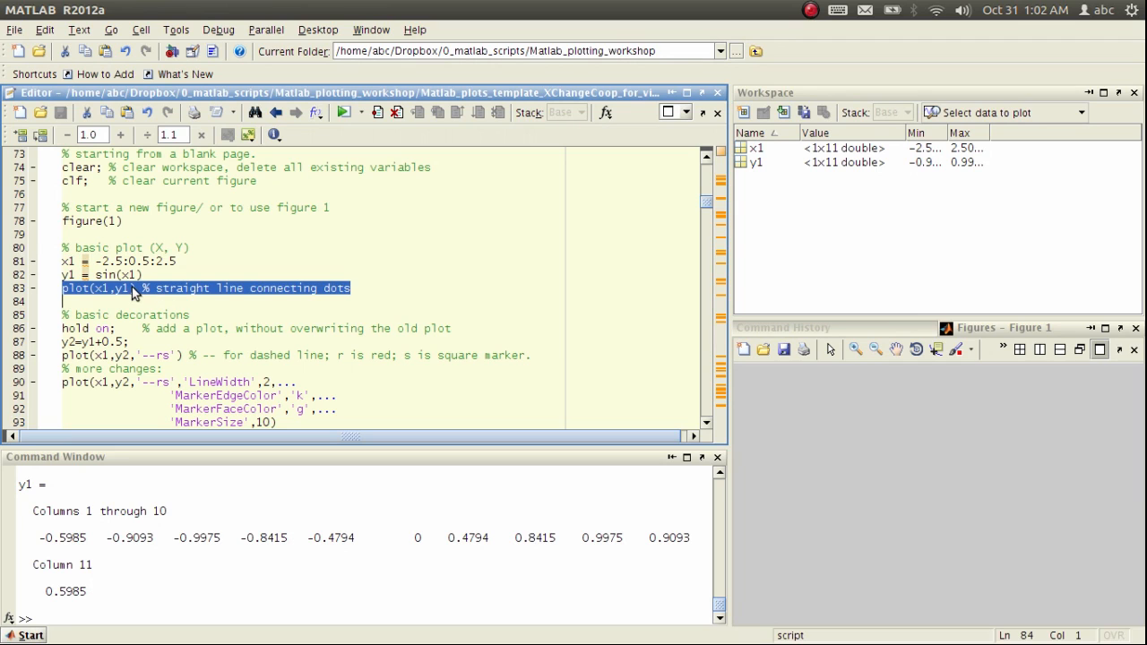
# - Evaluate plot(x1,y1) to draw the blue sine curve in Figure 1
pyautogui.rightClick(116, 288)
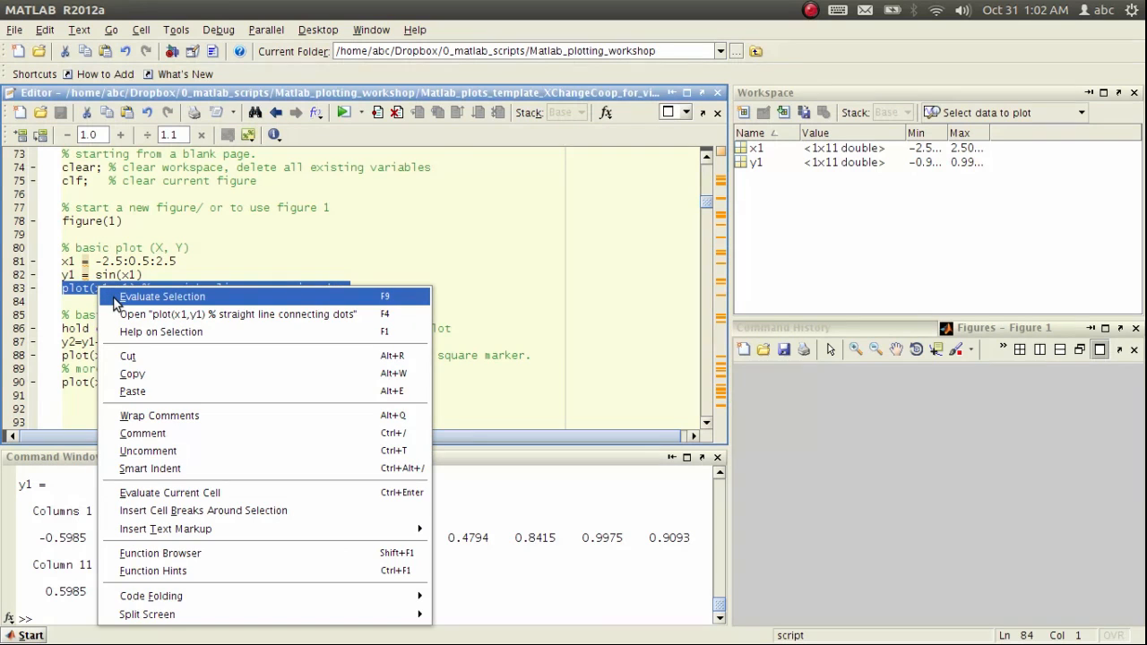
pyautogui.click(163, 296)
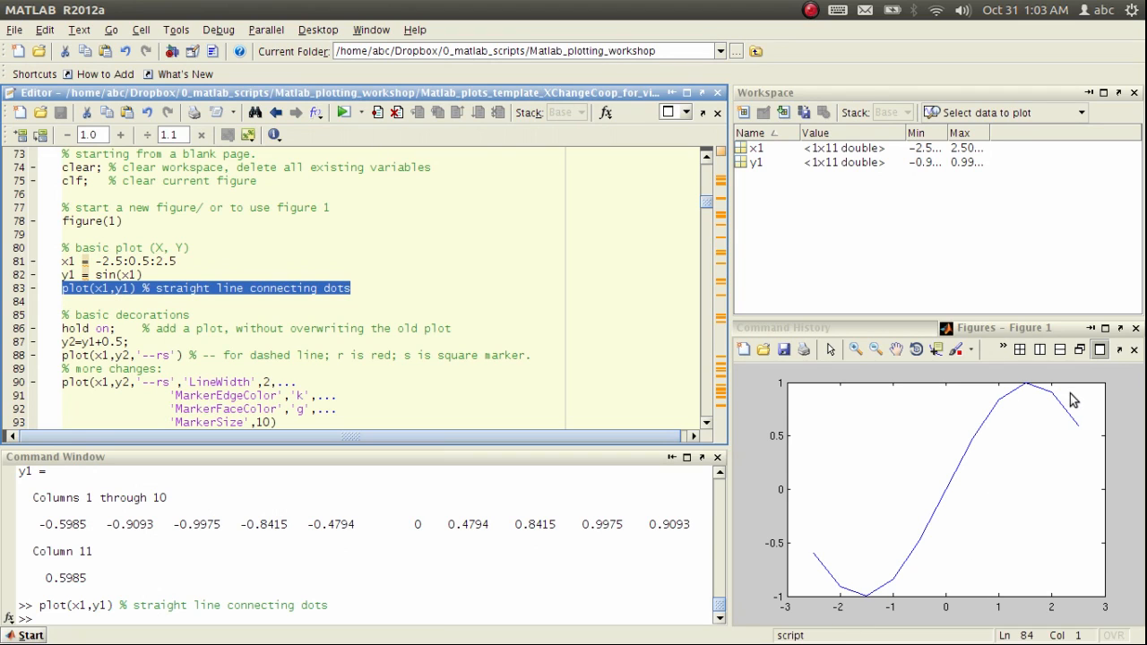
pyautogui.moveTo(1071, 433)
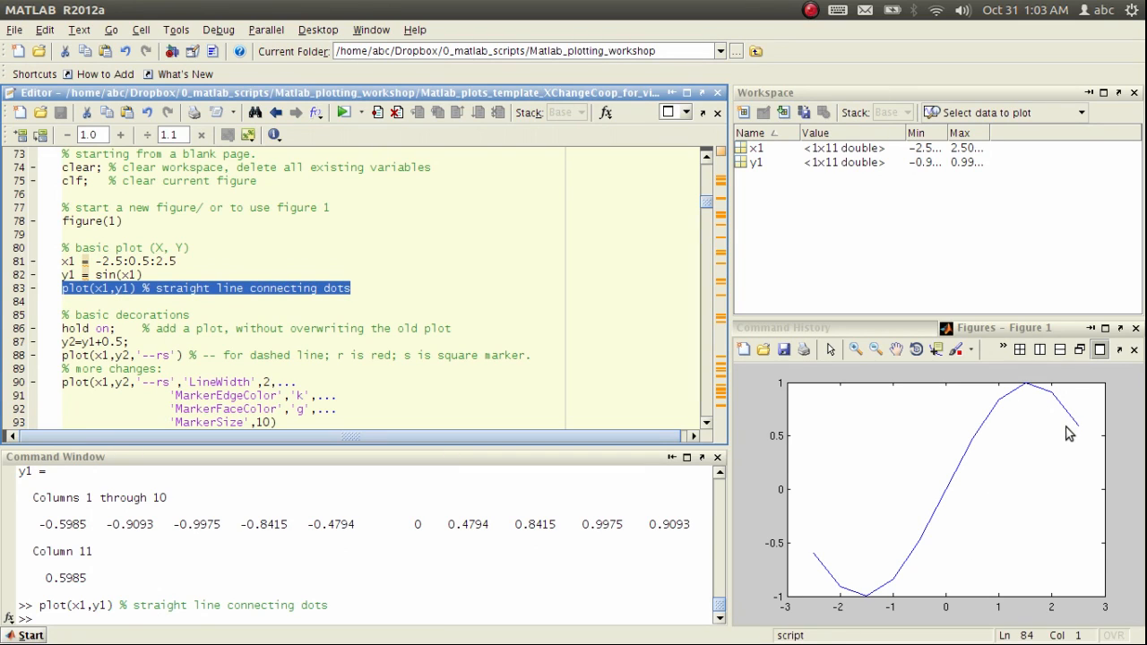
pyautogui.moveTo(998, 532)
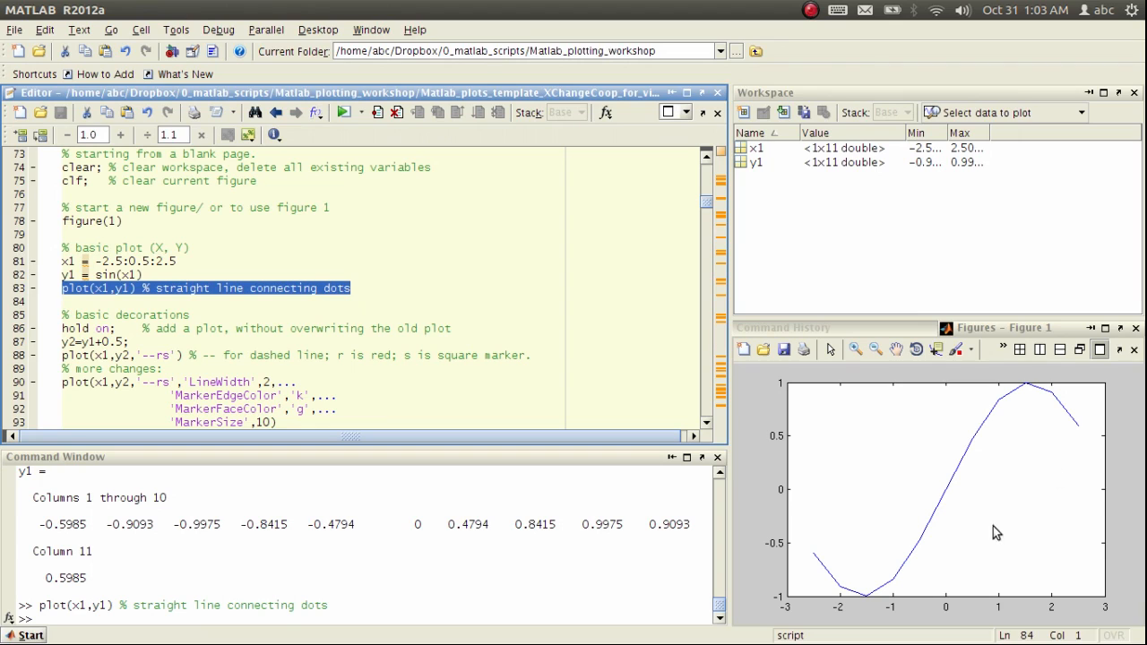
pyautogui.moveTo(984, 446)
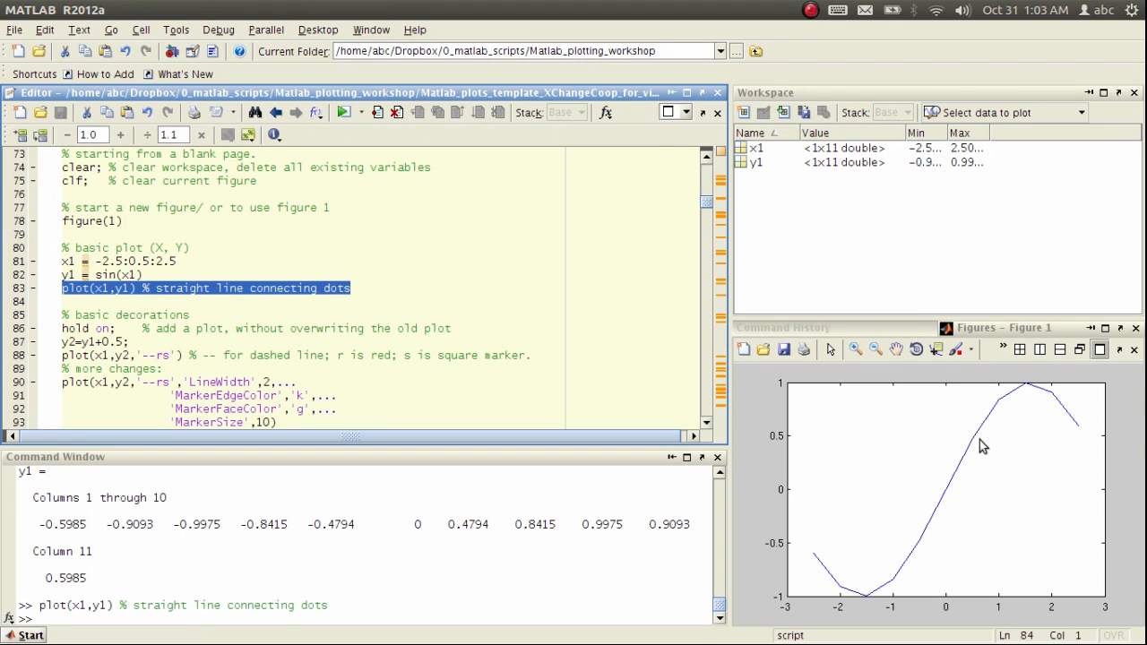
pyautogui.moveTo(844, 434)
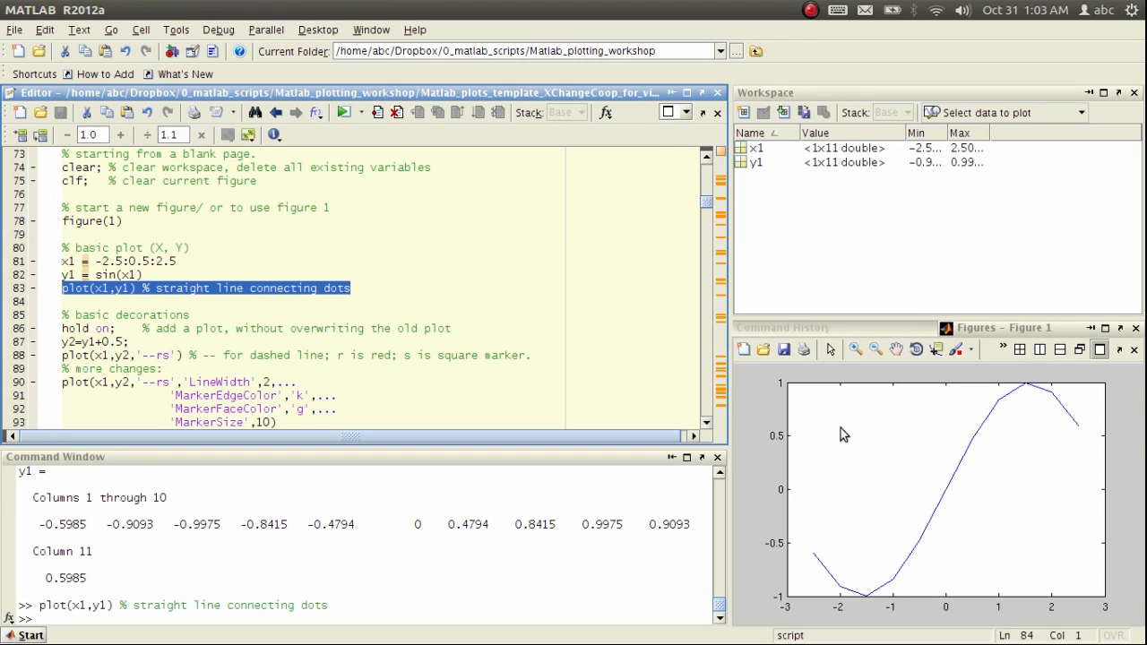
pyautogui.moveTo(54, 576)
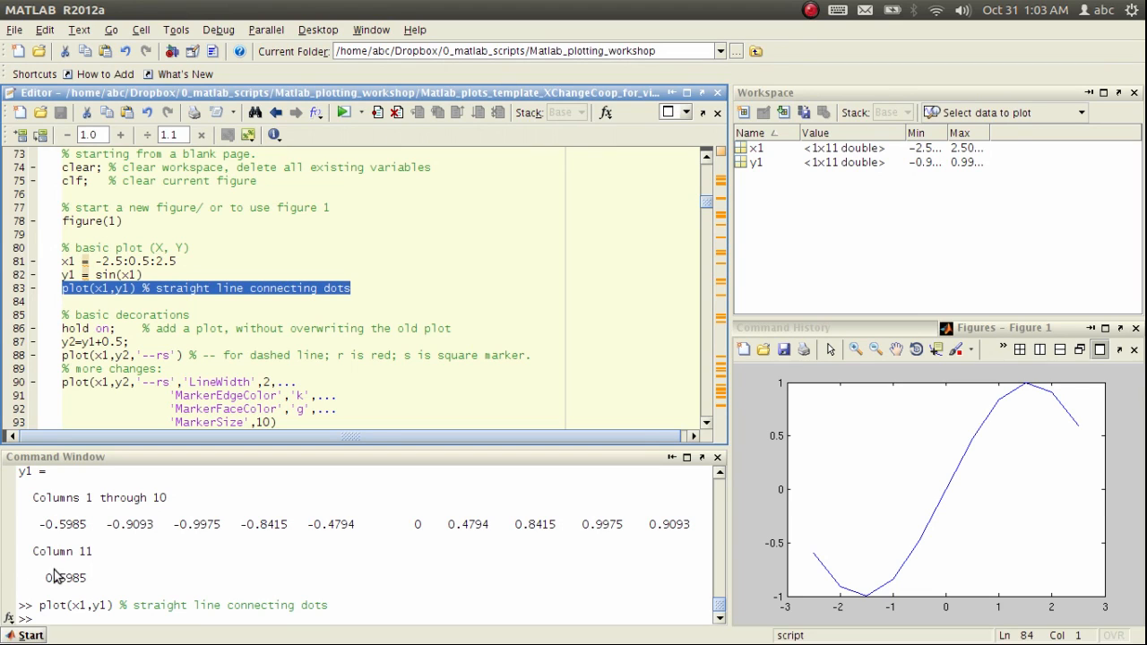
pyautogui.moveTo(1028, 424)
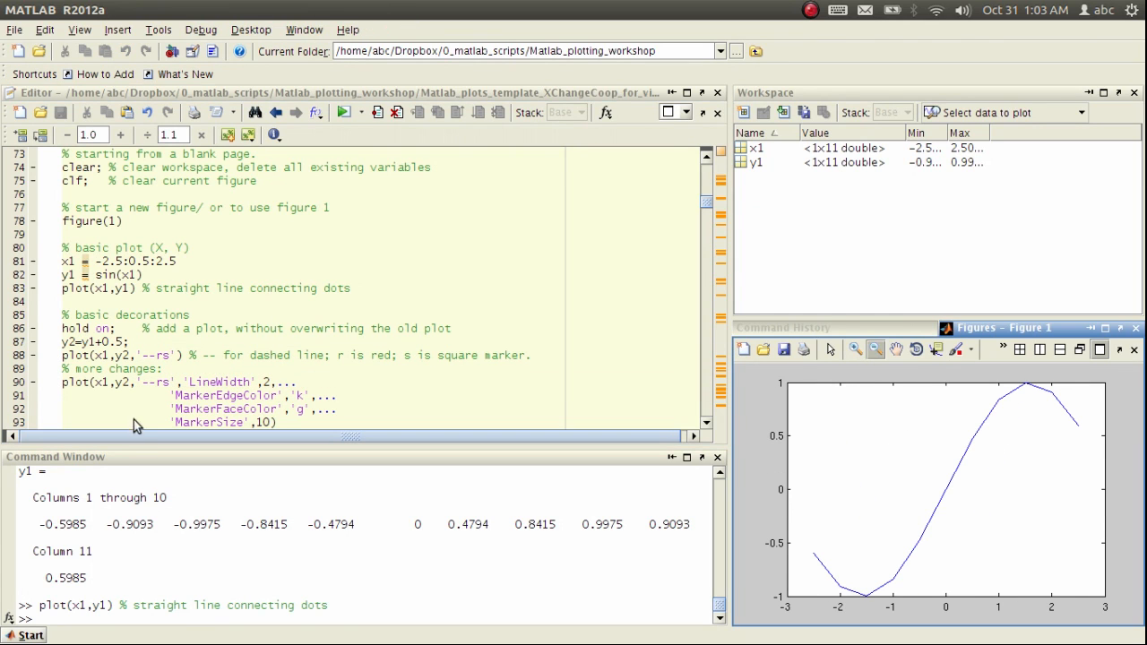
# - Evaluate the script line y2=y1+0.5 to create y2 in the workspace
pyautogui.click(81, 288)
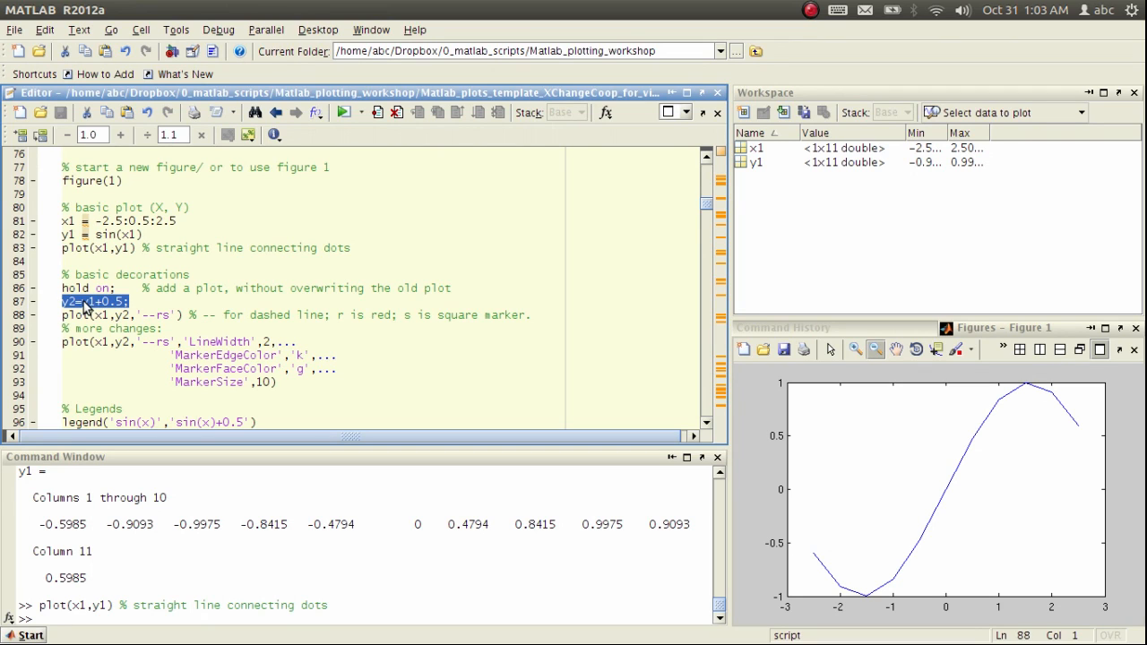
pyautogui.rightClick(89, 301)
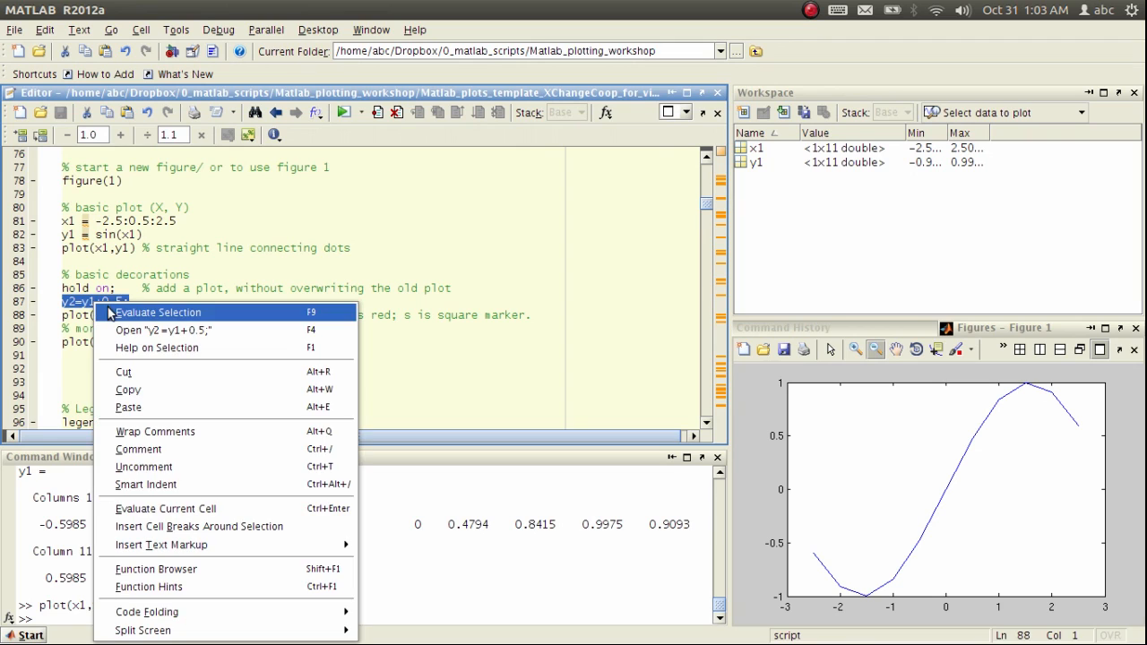
pyautogui.click(158, 312)
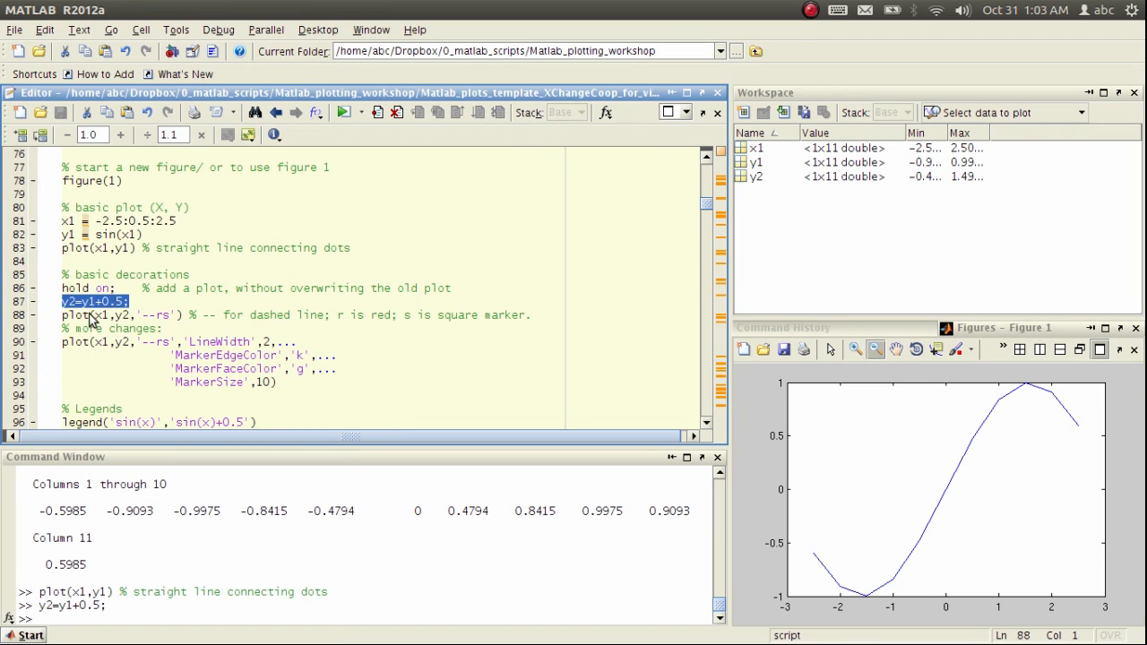
pyautogui.click(113, 535)
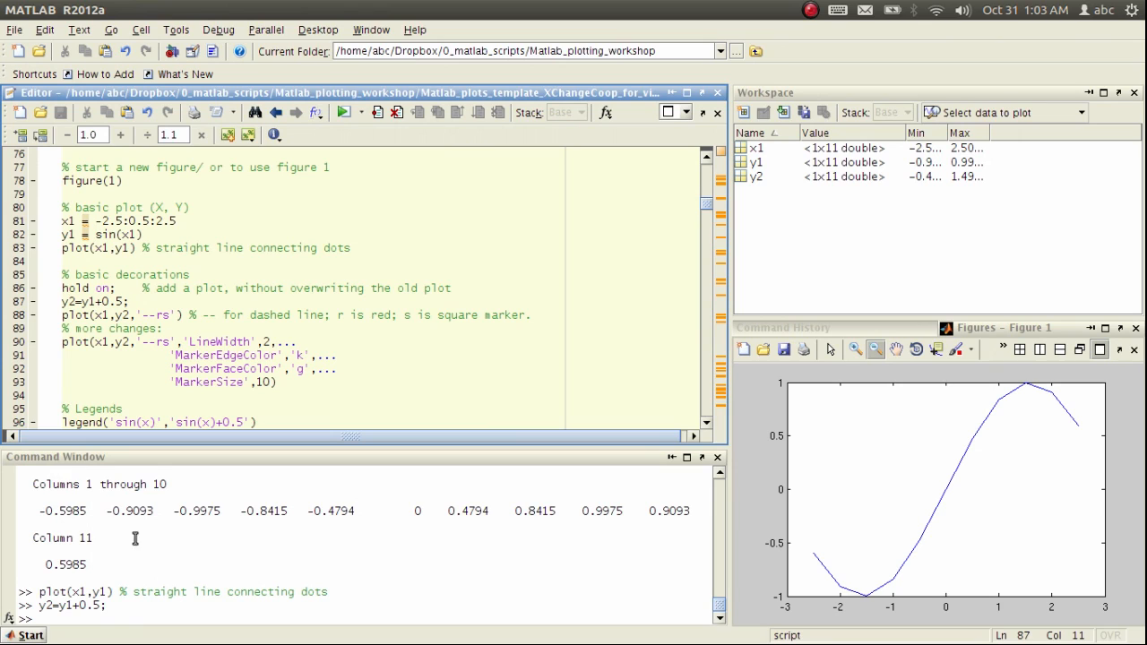
pyautogui.moveTo(63, 296)
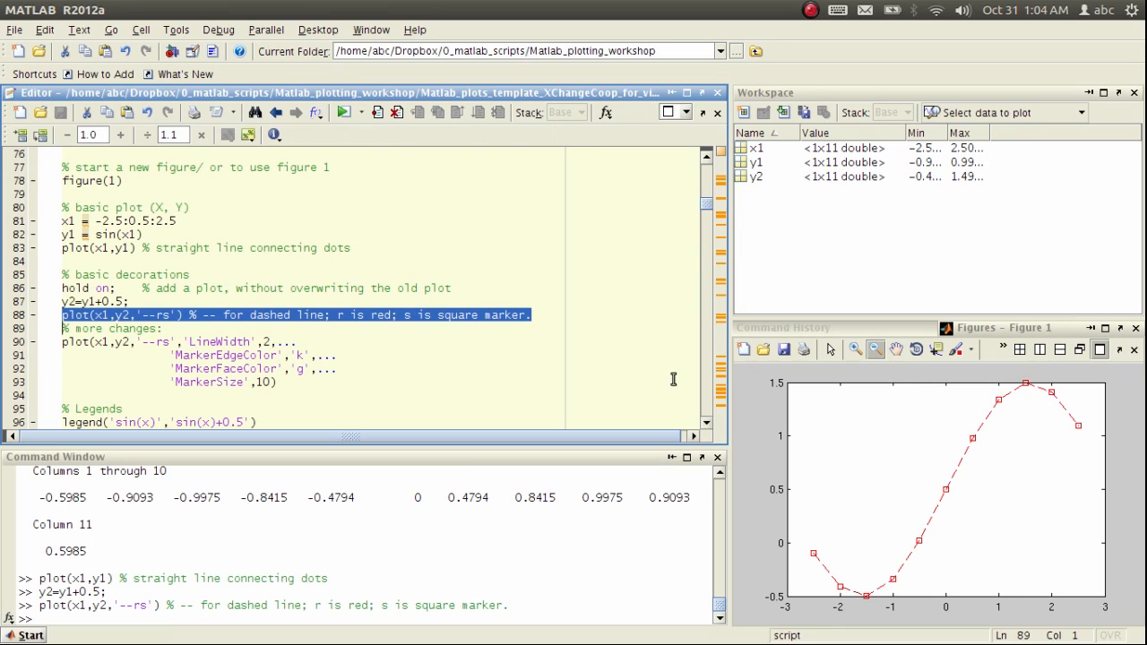
pyautogui.moveTo(151, 296)
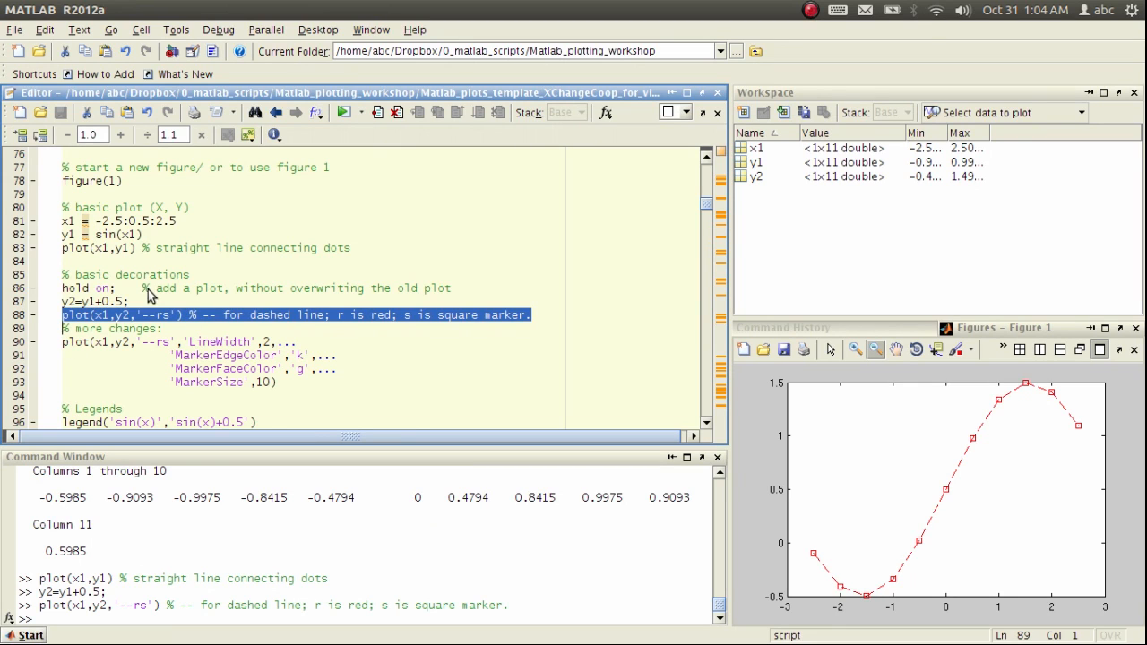
# - Run hold on and select plot(x1,y1) to redraw the solid sine curve
pyautogui.click(88, 287)
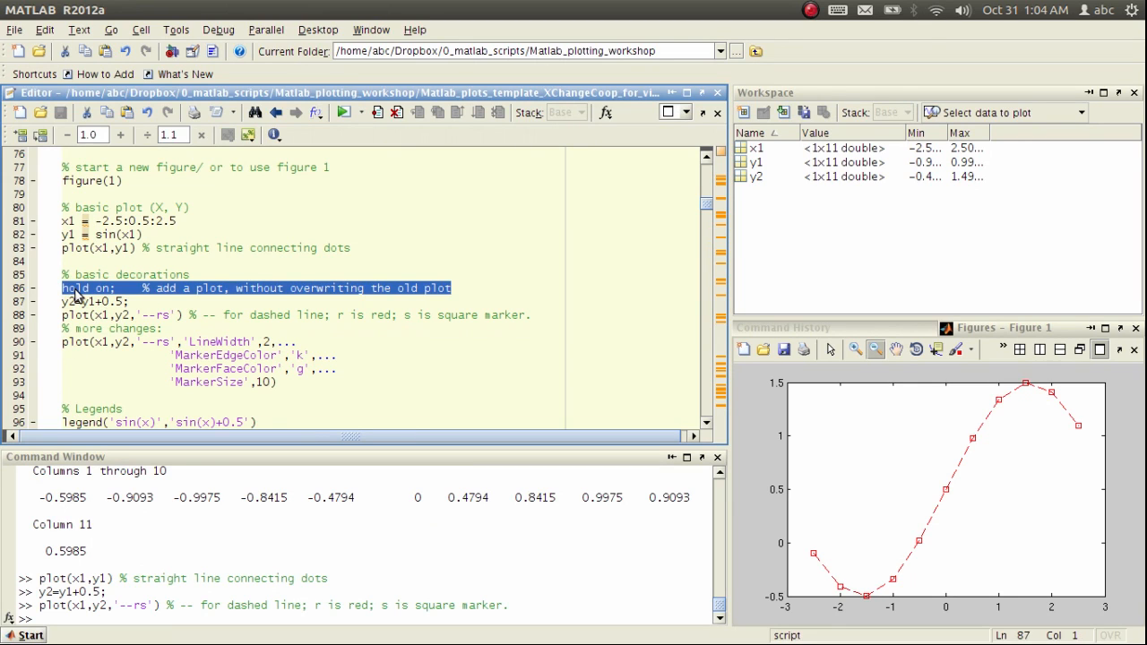
pyautogui.rightClick(85, 296)
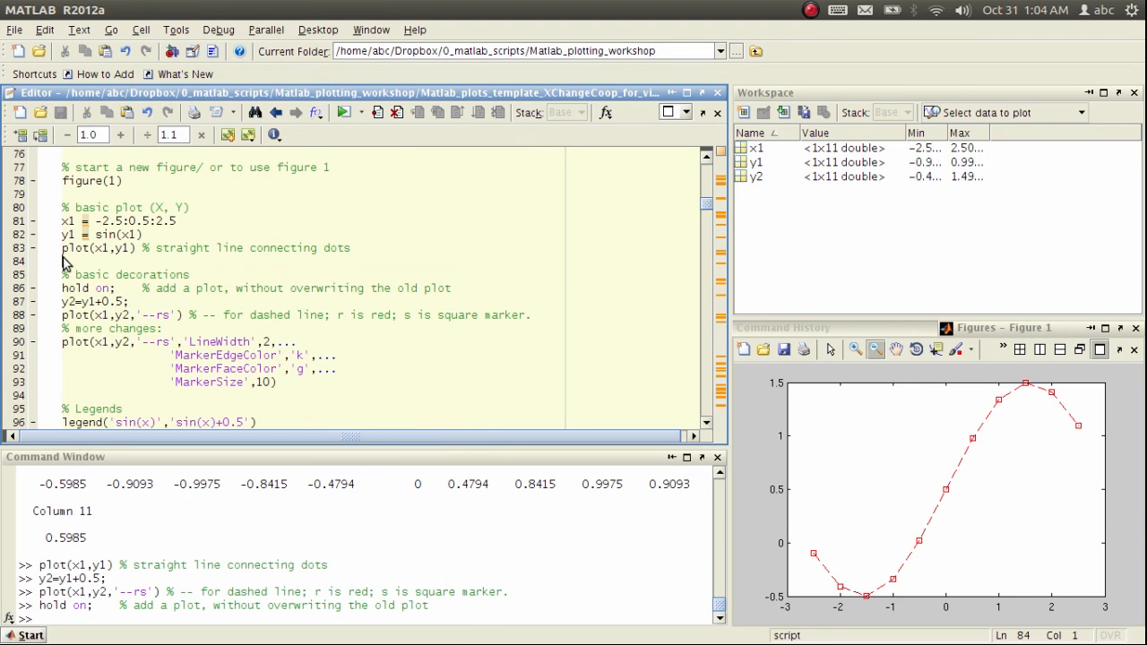
pyautogui.tripleClick(207, 247)
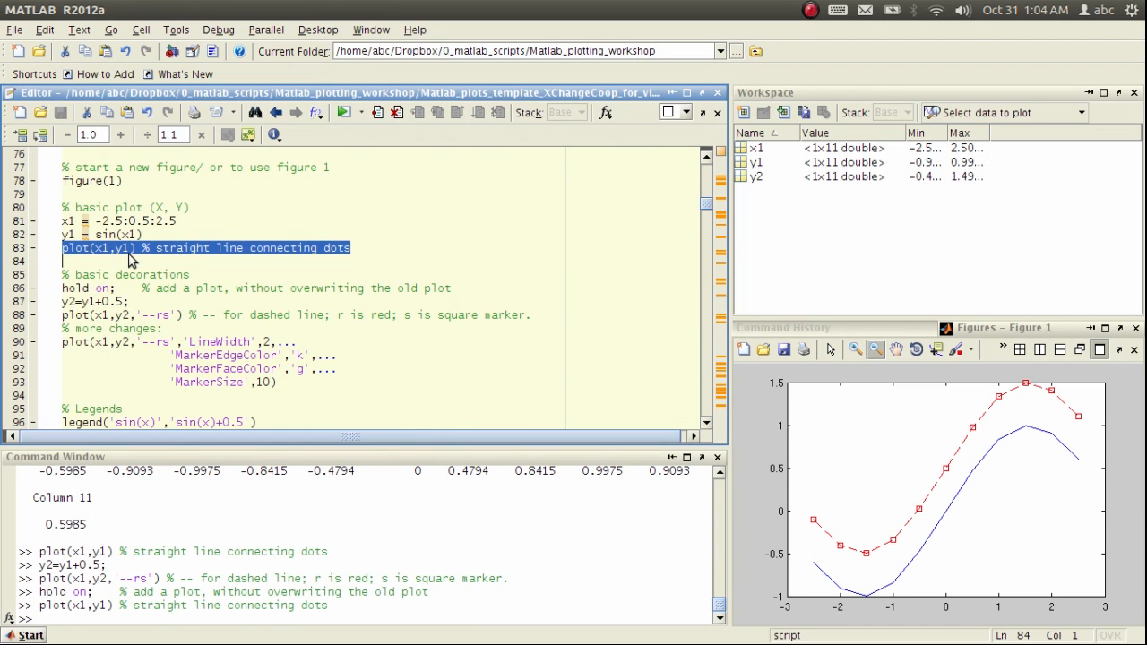
pyautogui.moveTo(225, 339)
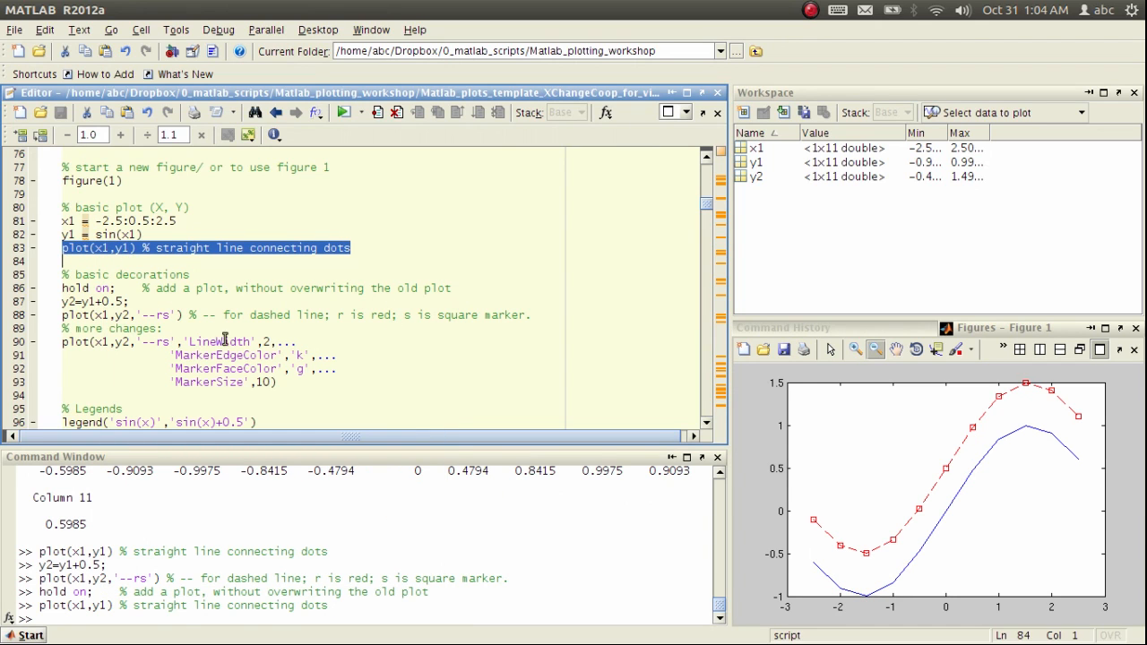
pyautogui.moveTo(153, 321)
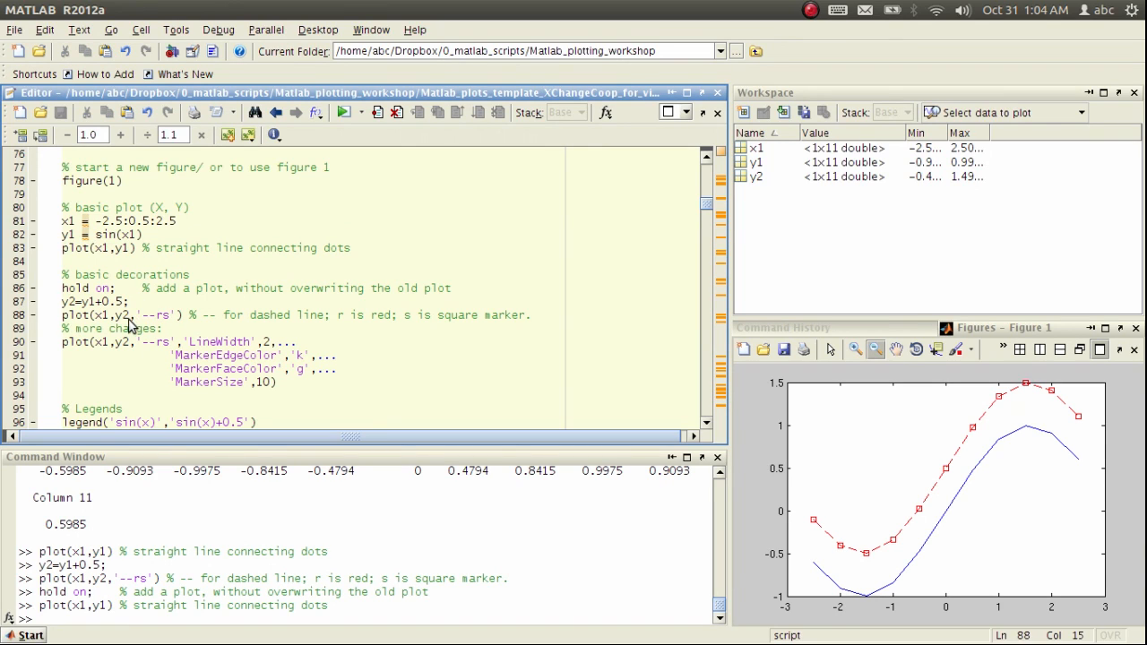
# - Evaluate the styled plot with LineWidth, black-edged green markers and larger MarkerSize
pyautogui.doubleClick(154, 315)
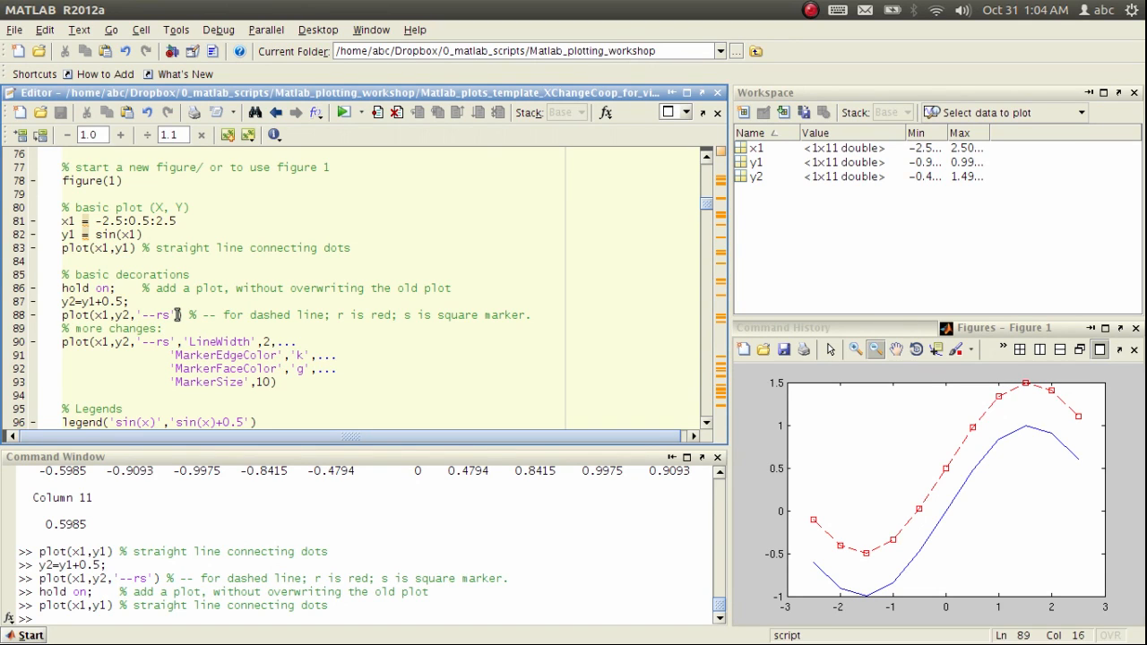
pyautogui.moveTo(143, 327)
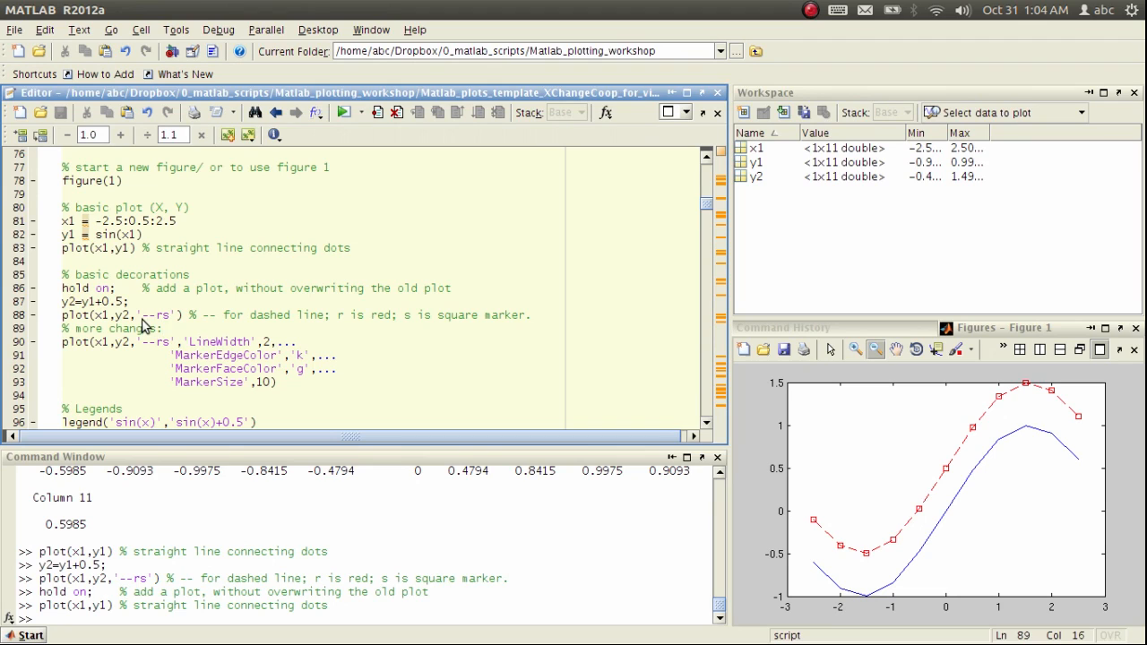
pyautogui.moveTo(150, 328)
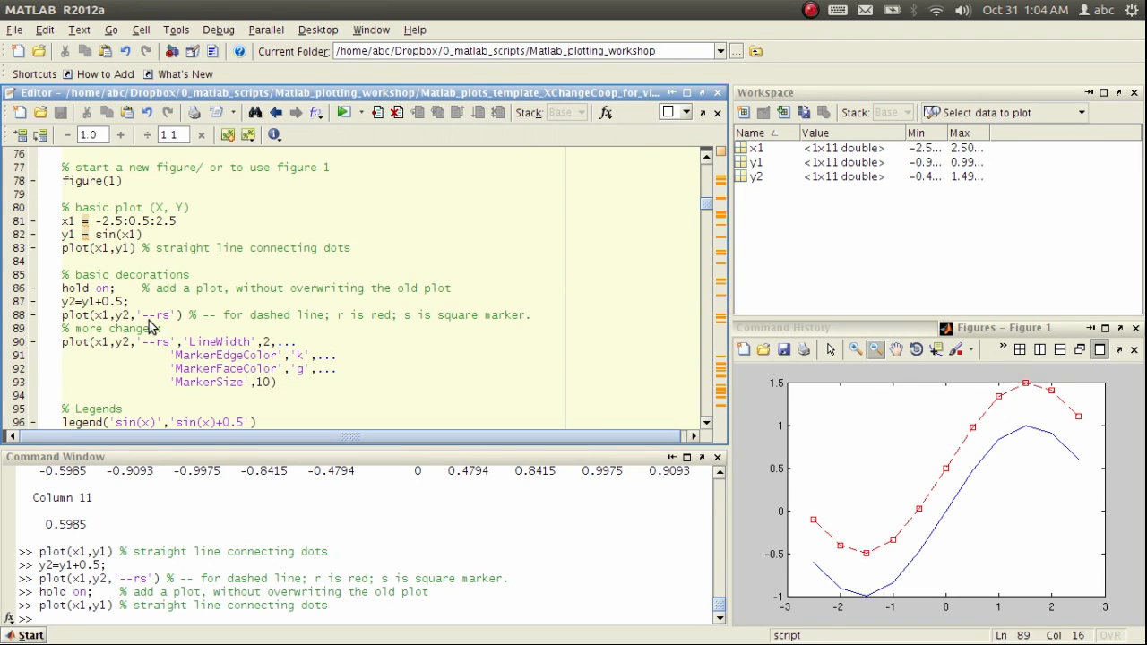
pyautogui.moveTo(152, 327)
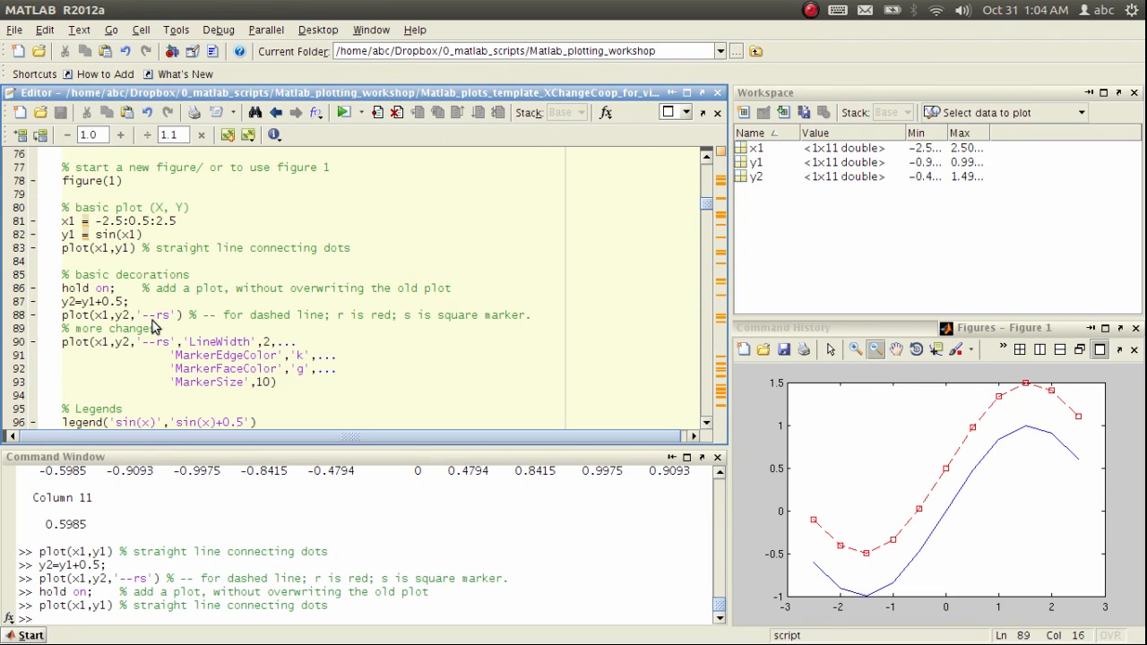
pyautogui.moveTo(160, 324)
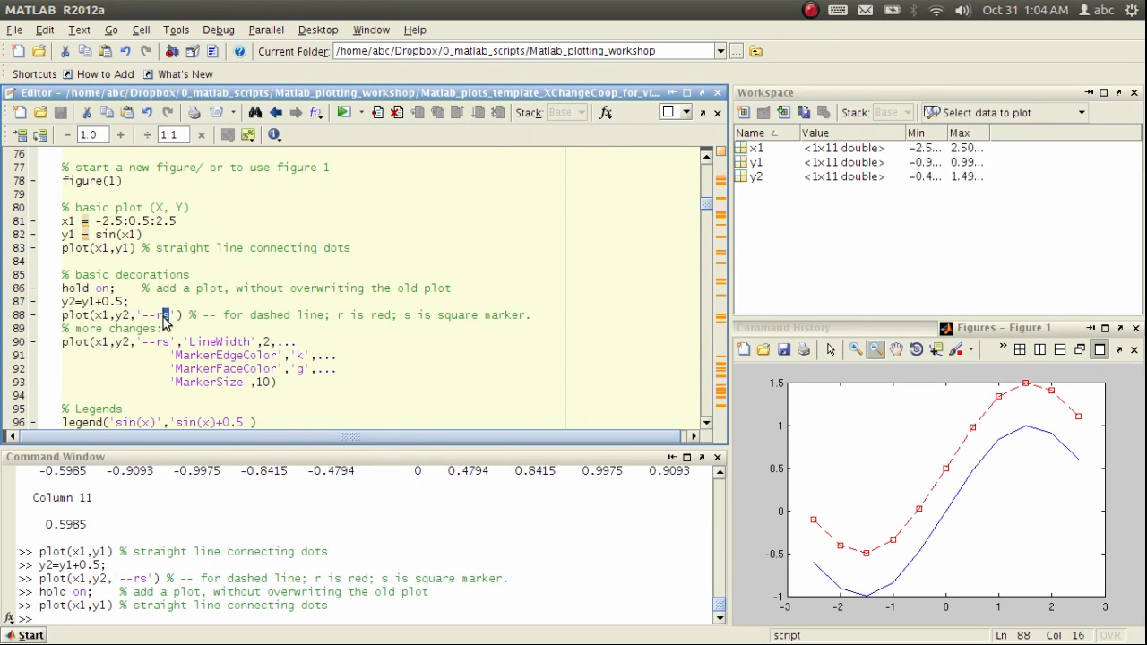
pyautogui.scroll(-3)
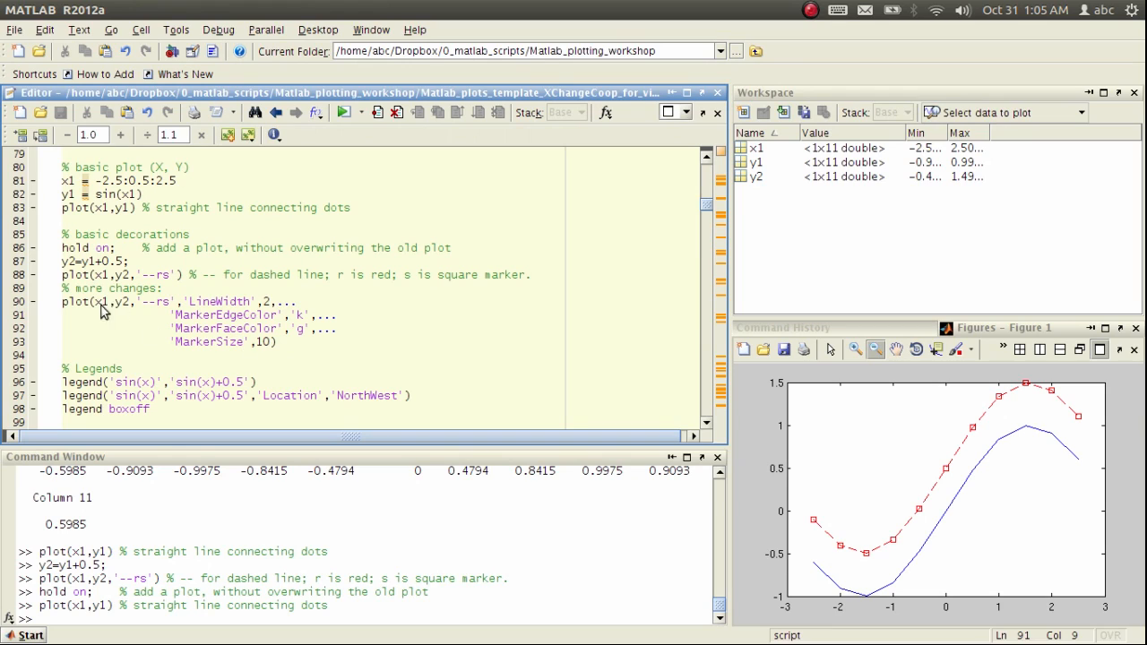
pyautogui.moveTo(53, 307)
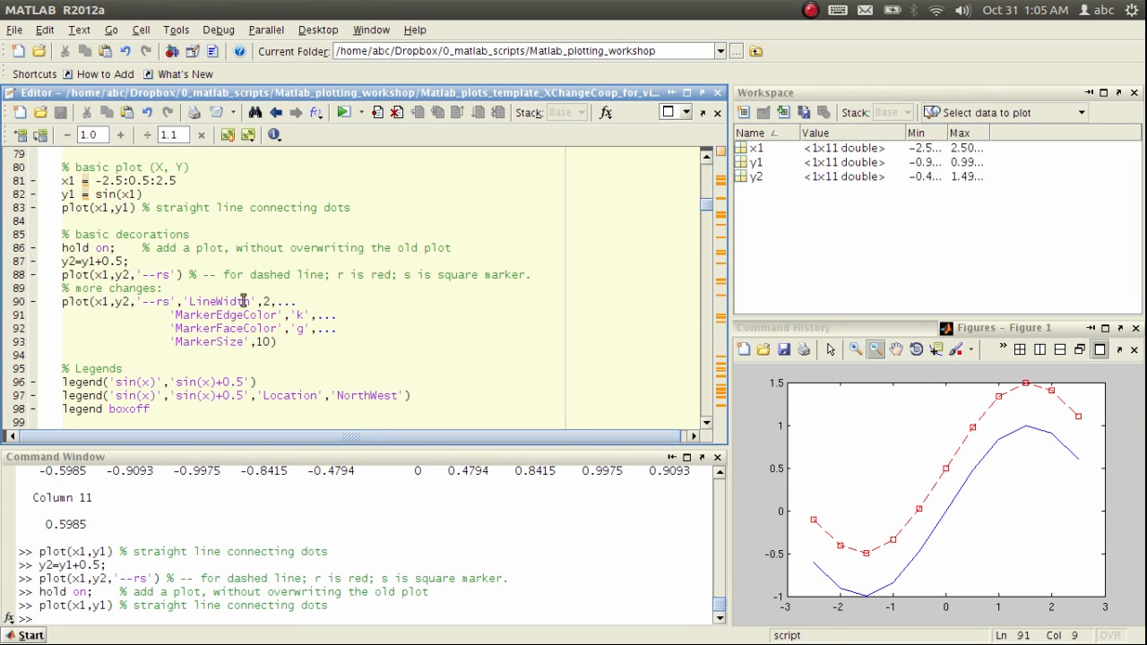
pyautogui.moveTo(202, 318)
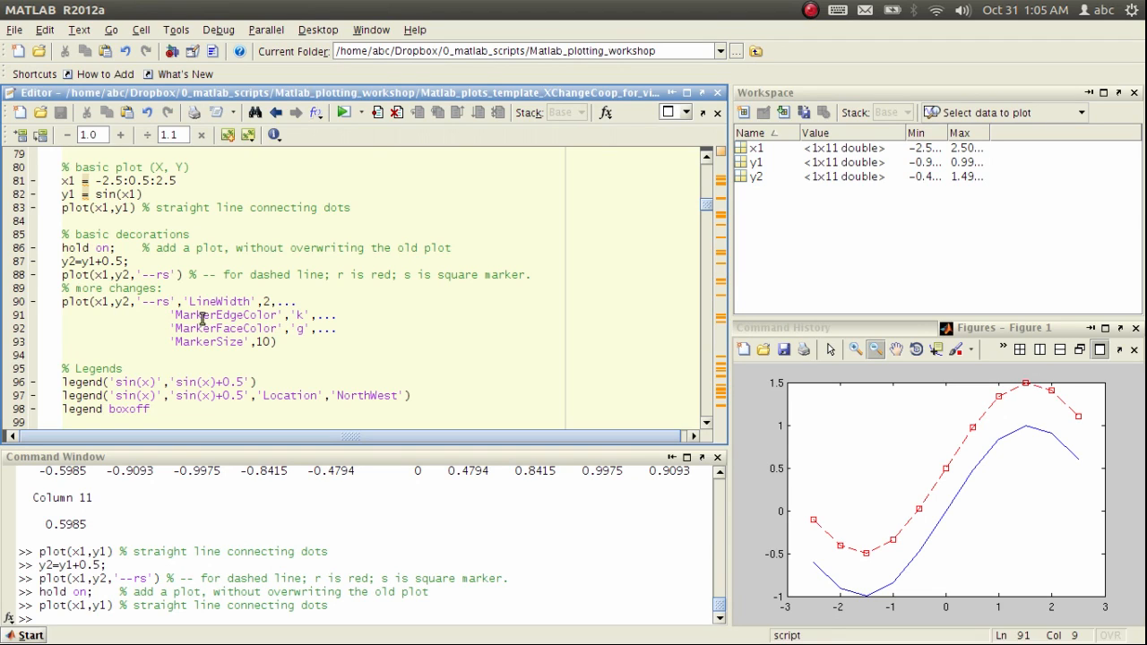
pyautogui.moveTo(291, 339)
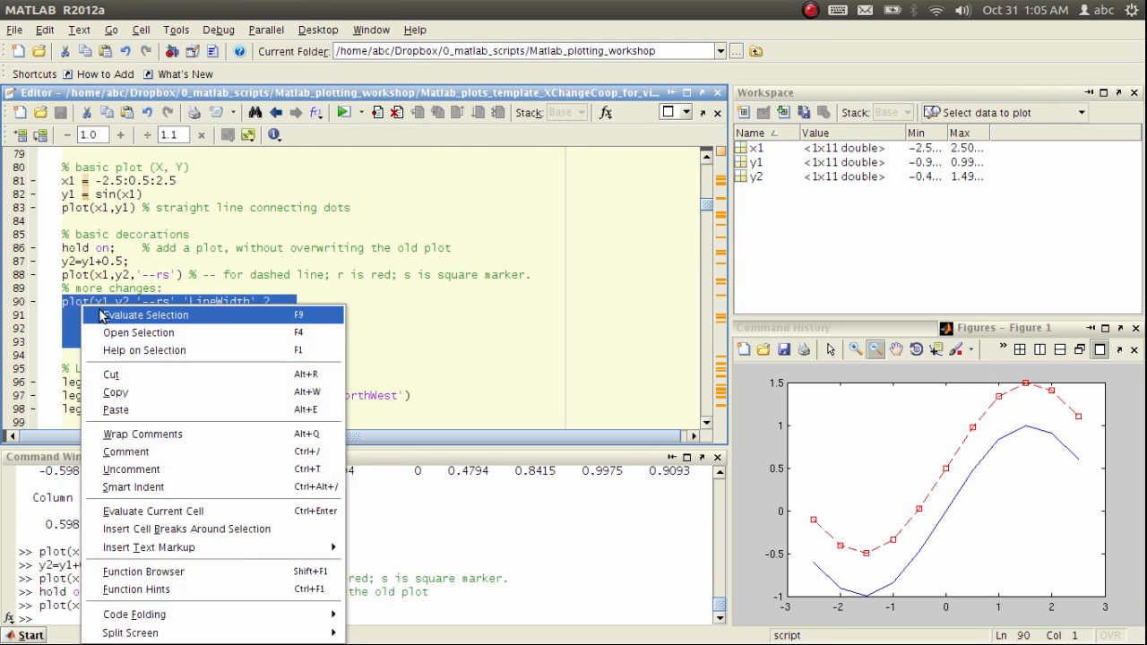
pyautogui.click(146, 314)
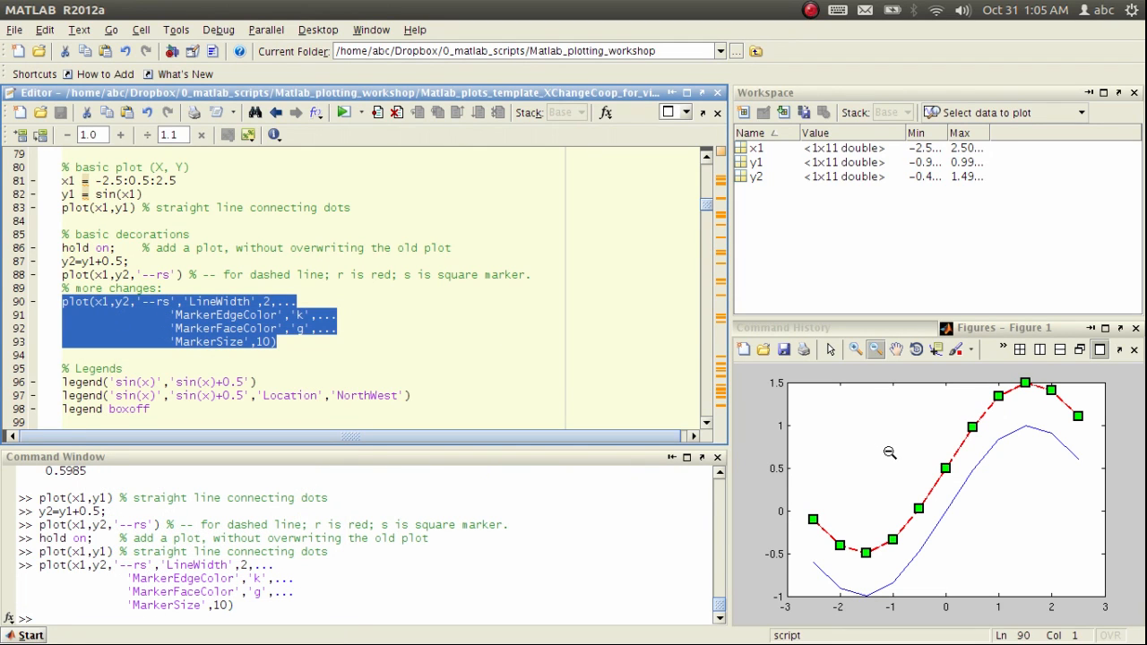
pyautogui.moveTo(1030, 411)
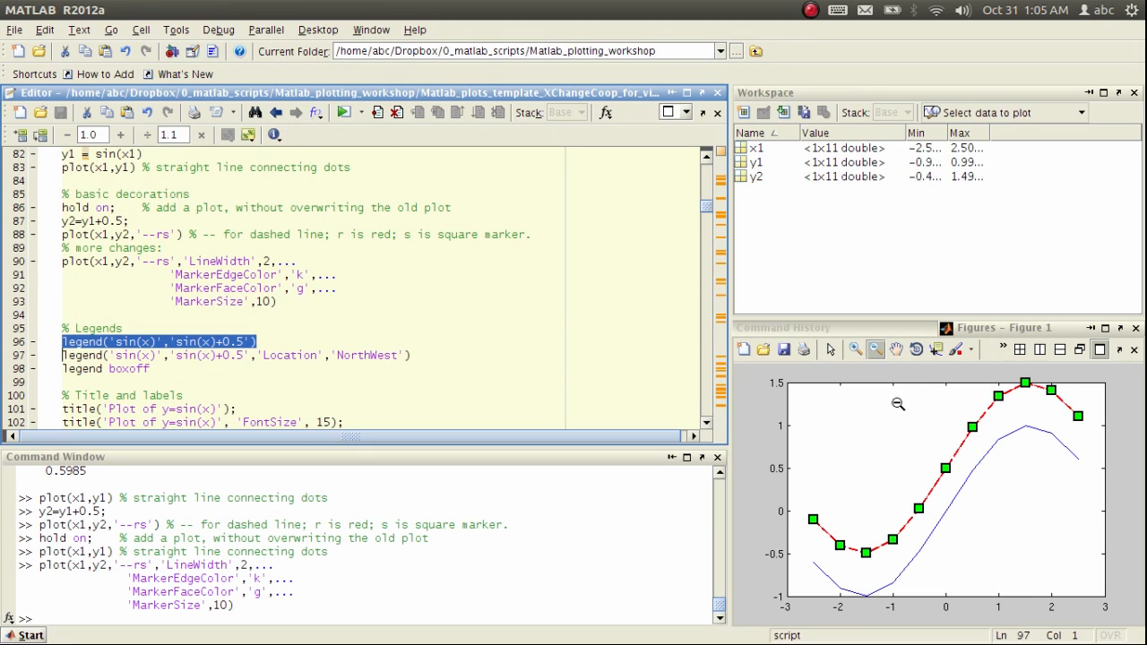
pyautogui.moveTo(1036, 453)
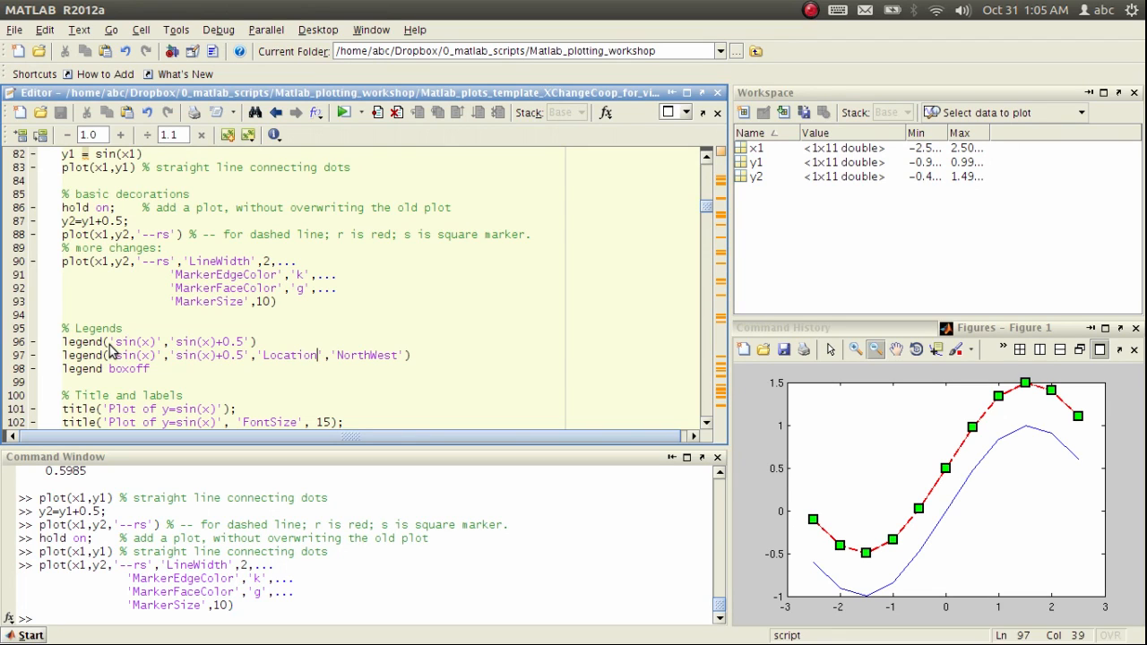
pyautogui.moveTo(63, 350)
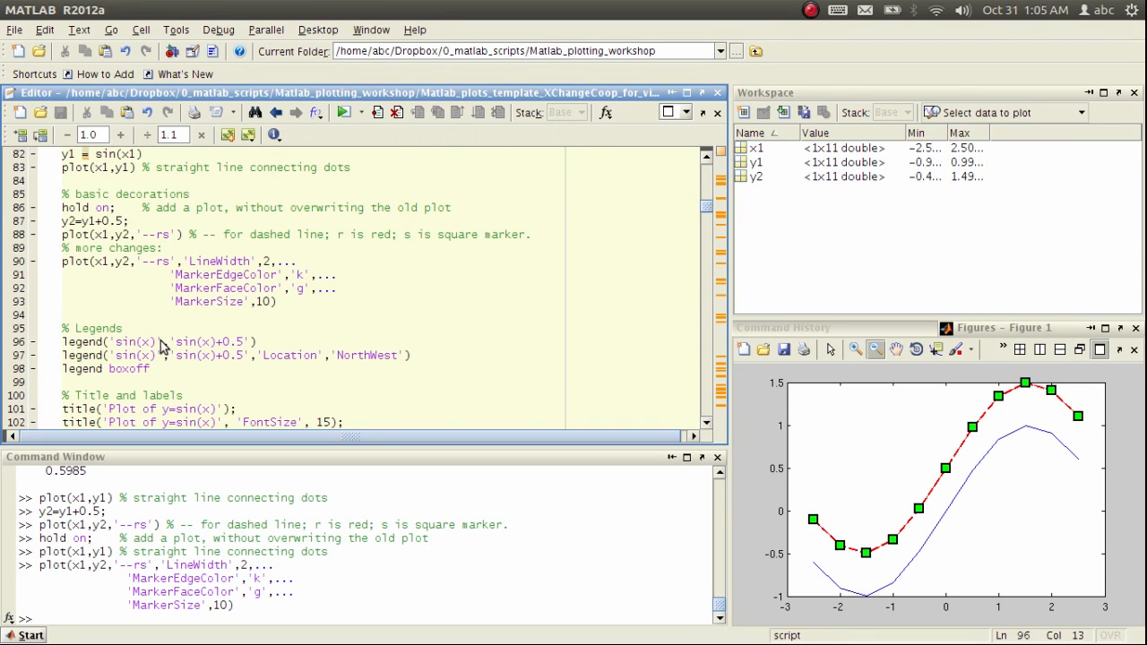
pyautogui.moveTo(177, 348)
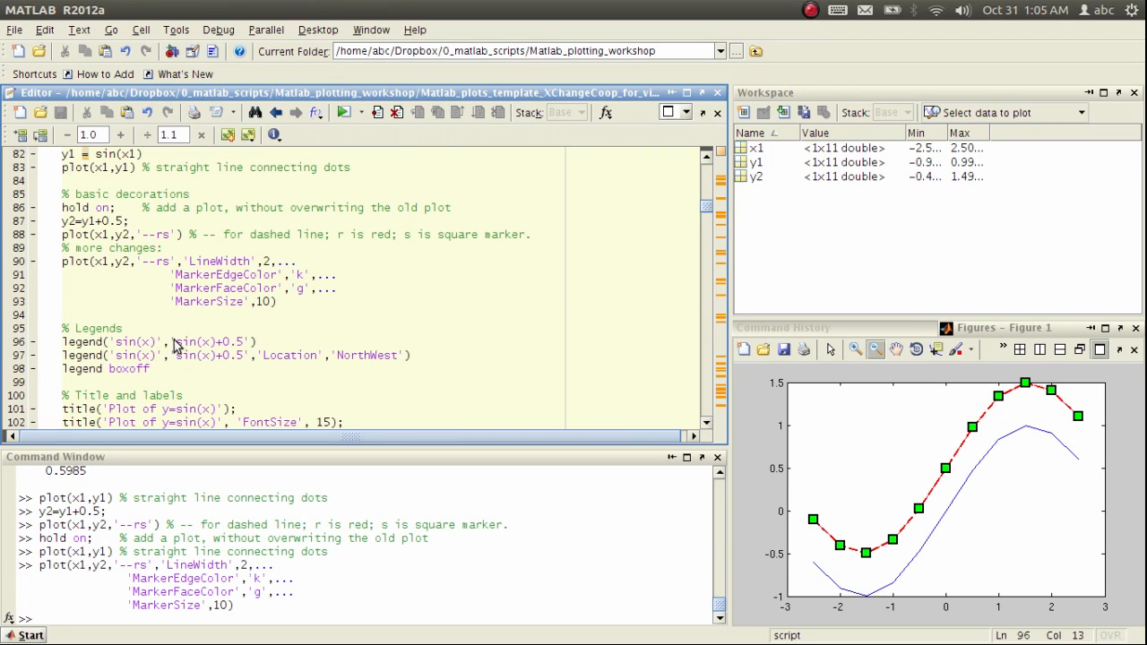
pyautogui.moveTo(121, 356)
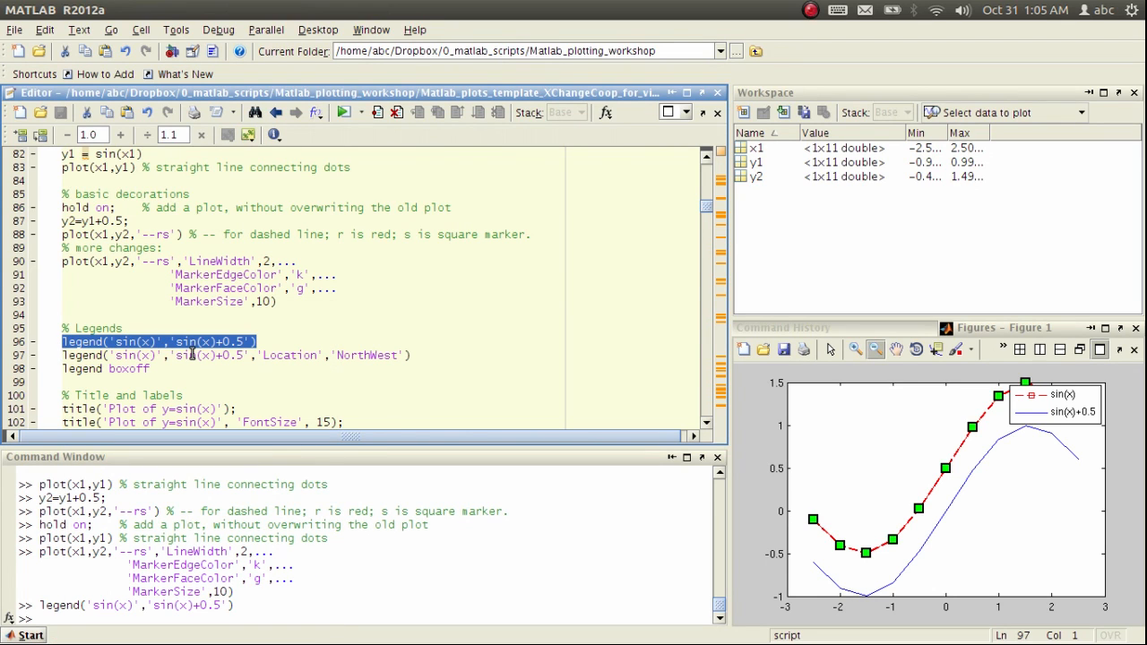
pyautogui.moveTo(941, 398)
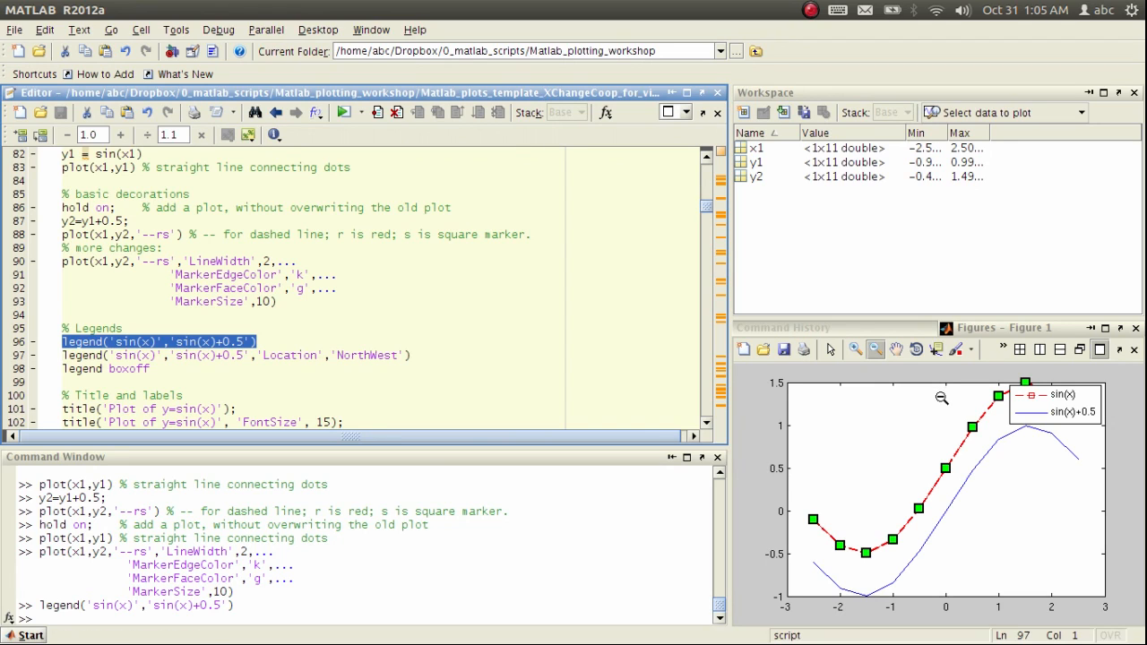
pyautogui.moveTo(820, 501)
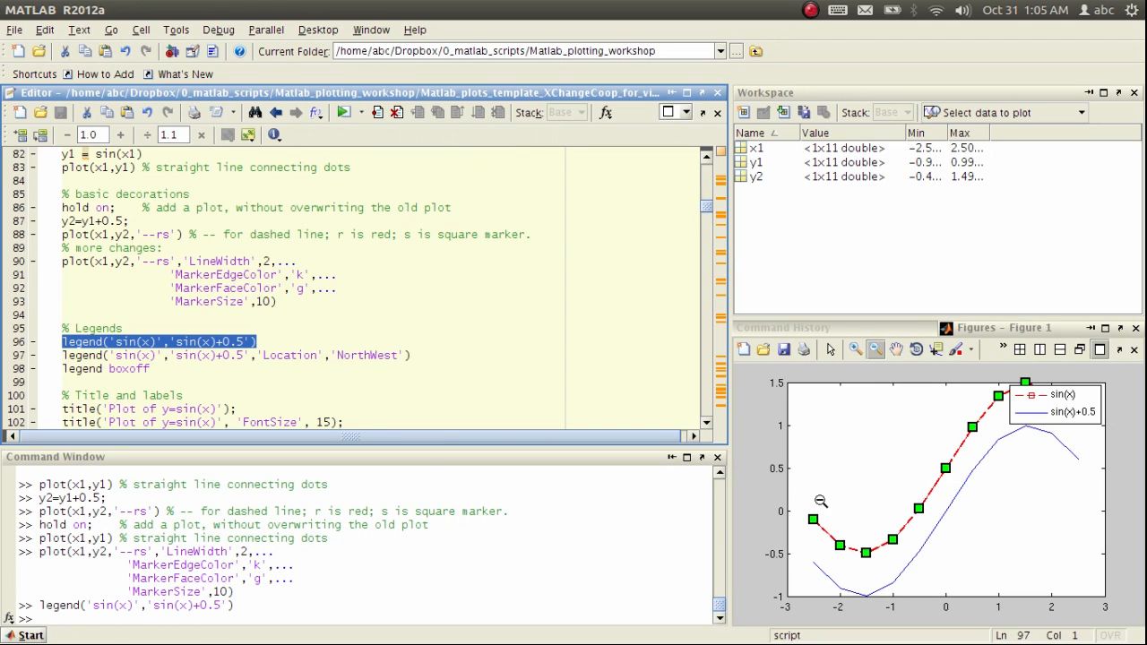
pyautogui.moveTo(1024, 440)
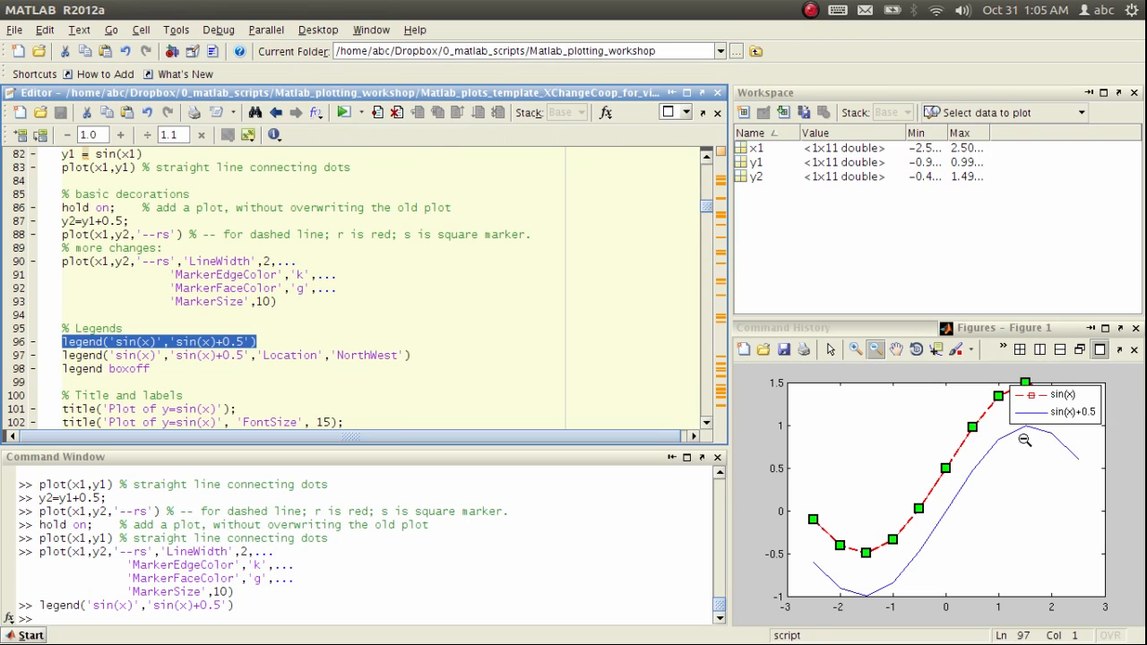
pyautogui.moveTo(893, 566)
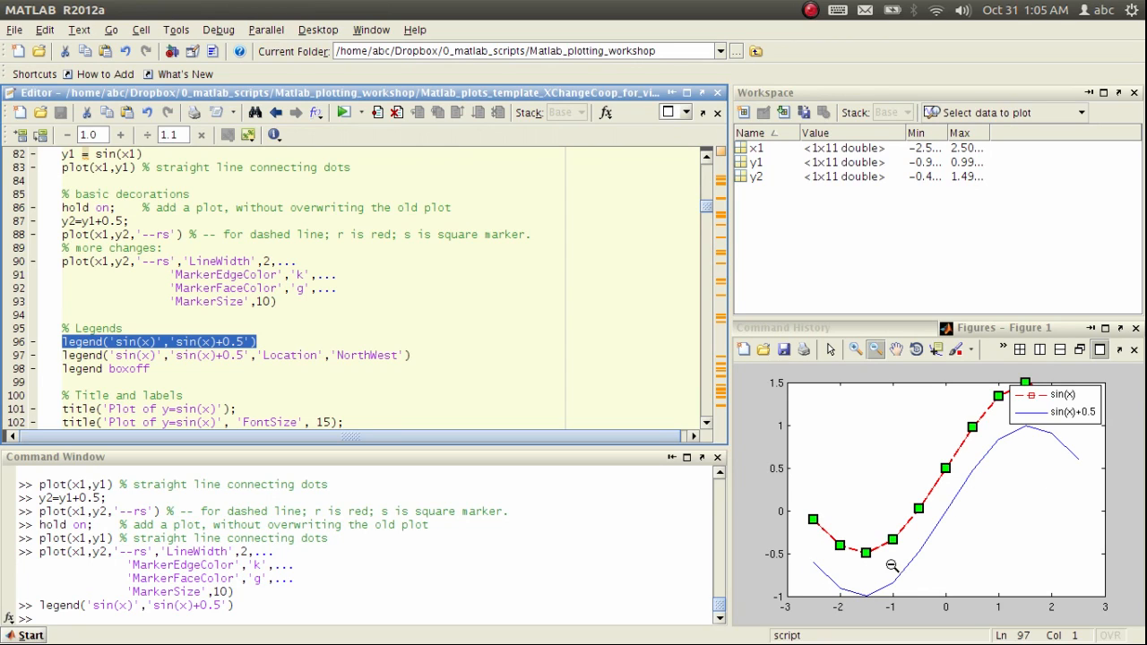
pyautogui.moveTo(1044, 398)
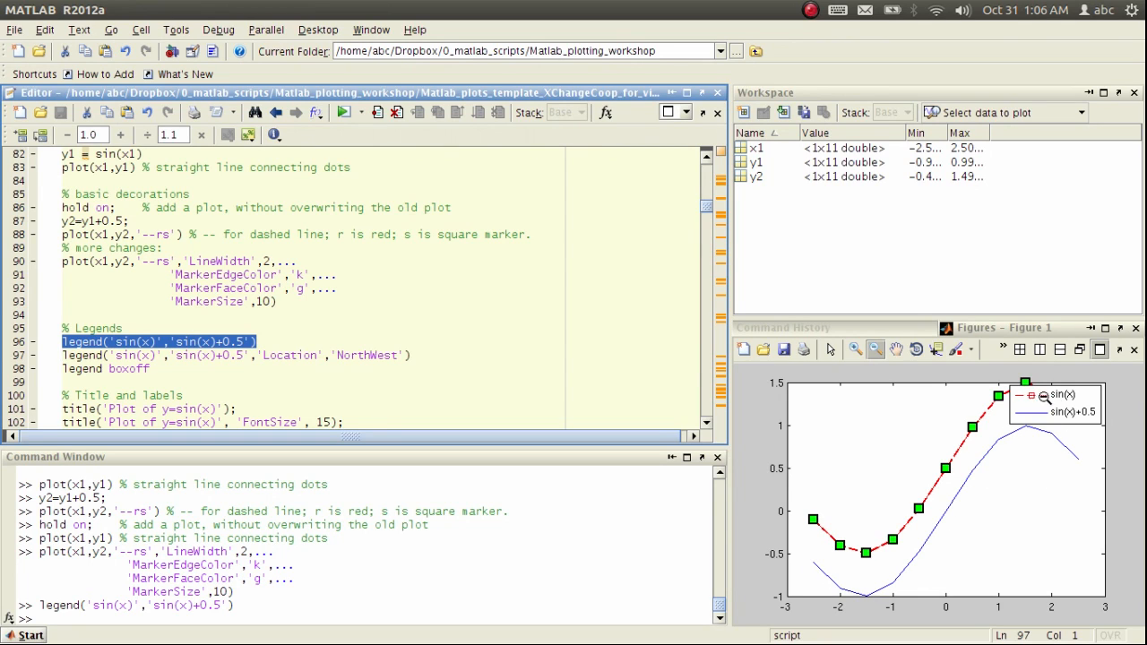
pyautogui.moveTo(1005, 452)
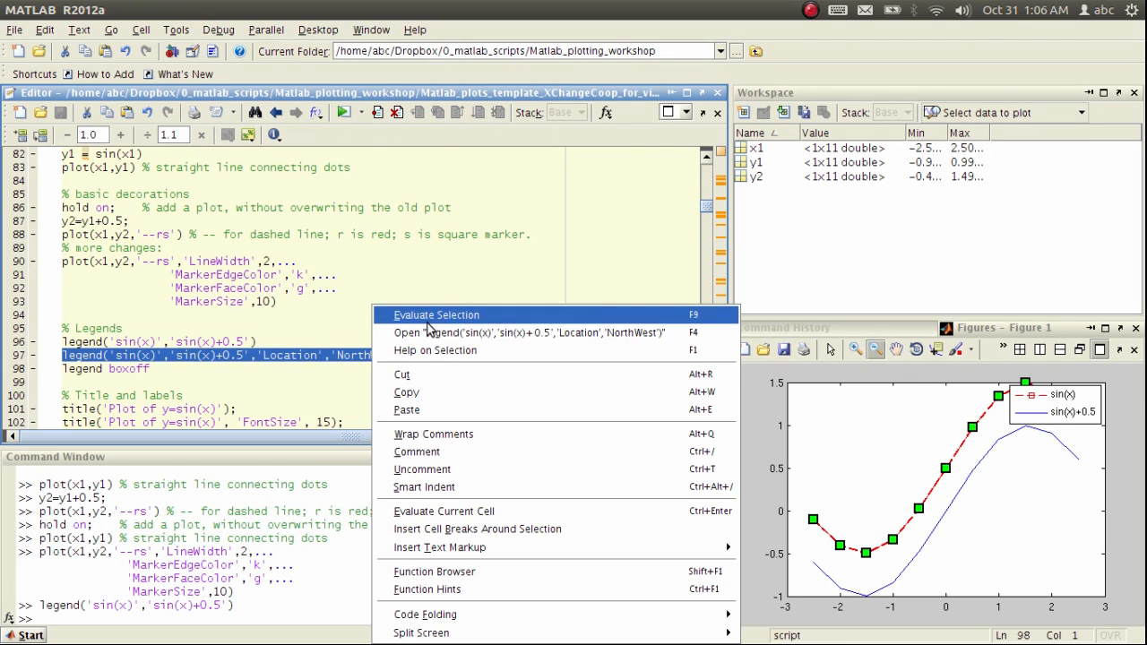
# - Evaluate the legend 'Location','NorthWest' line and the legend boxoff line
pyautogui.click(437, 315)
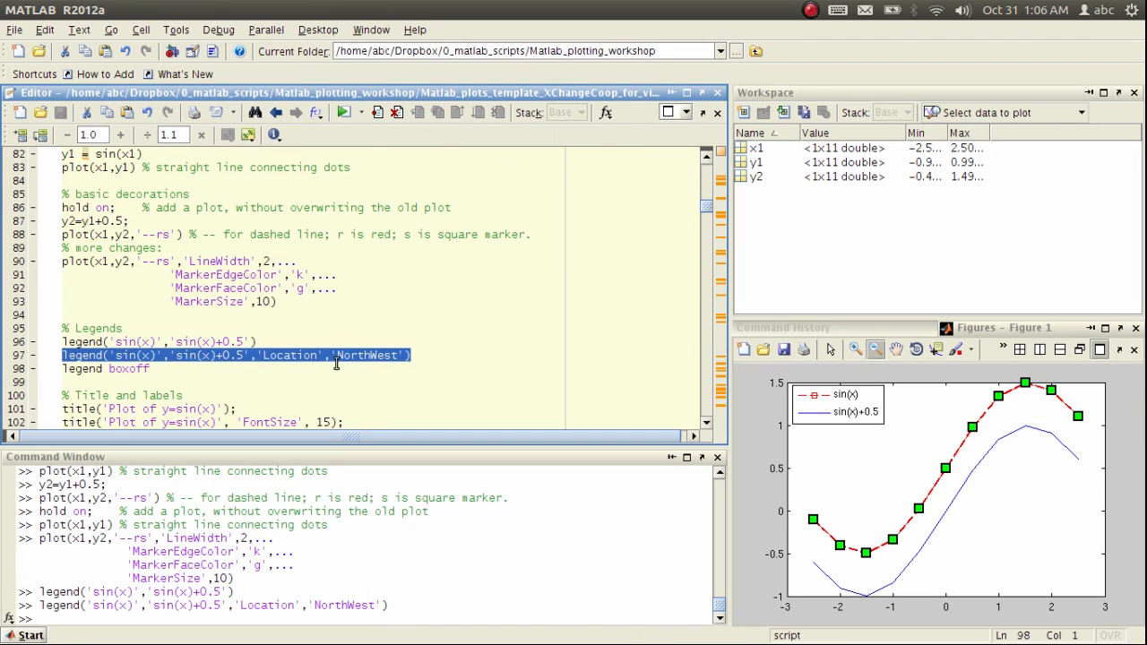
pyautogui.click(124, 368)
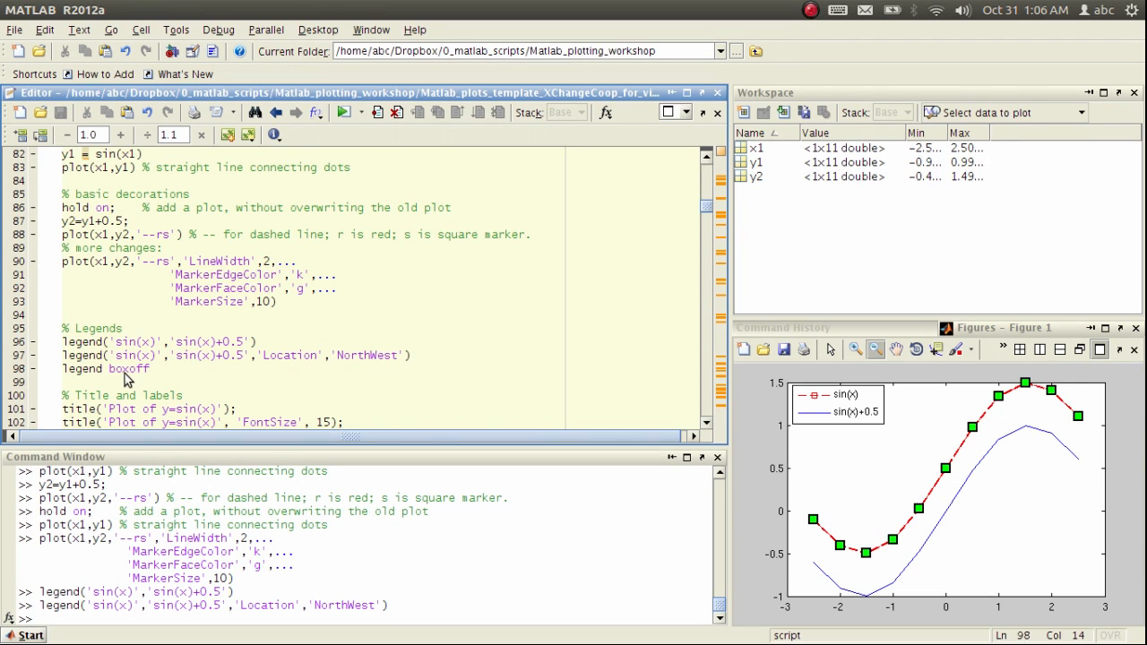
pyautogui.rightClick(130, 369)
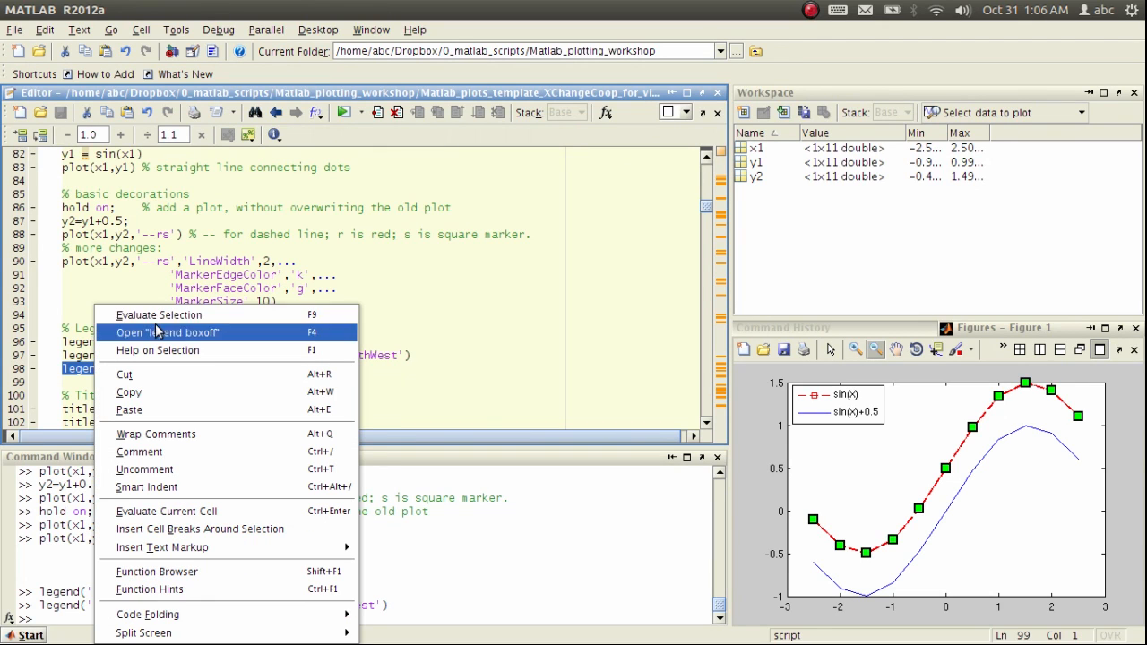
pyautogui.click(160, 315)
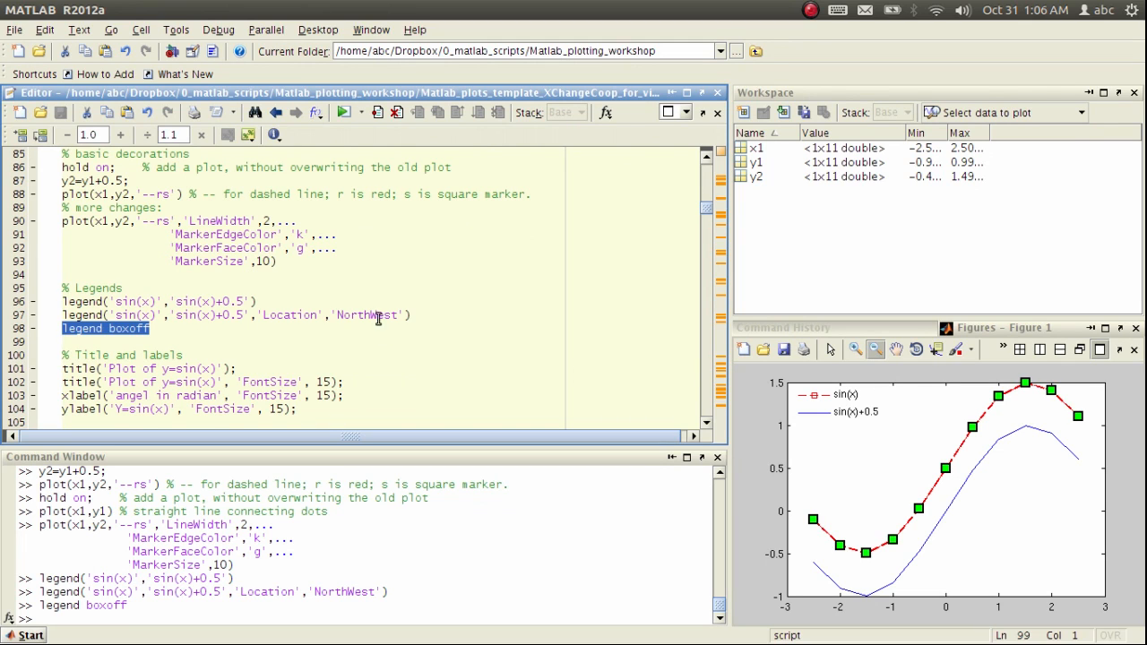
pyautogui.scroll(-3)
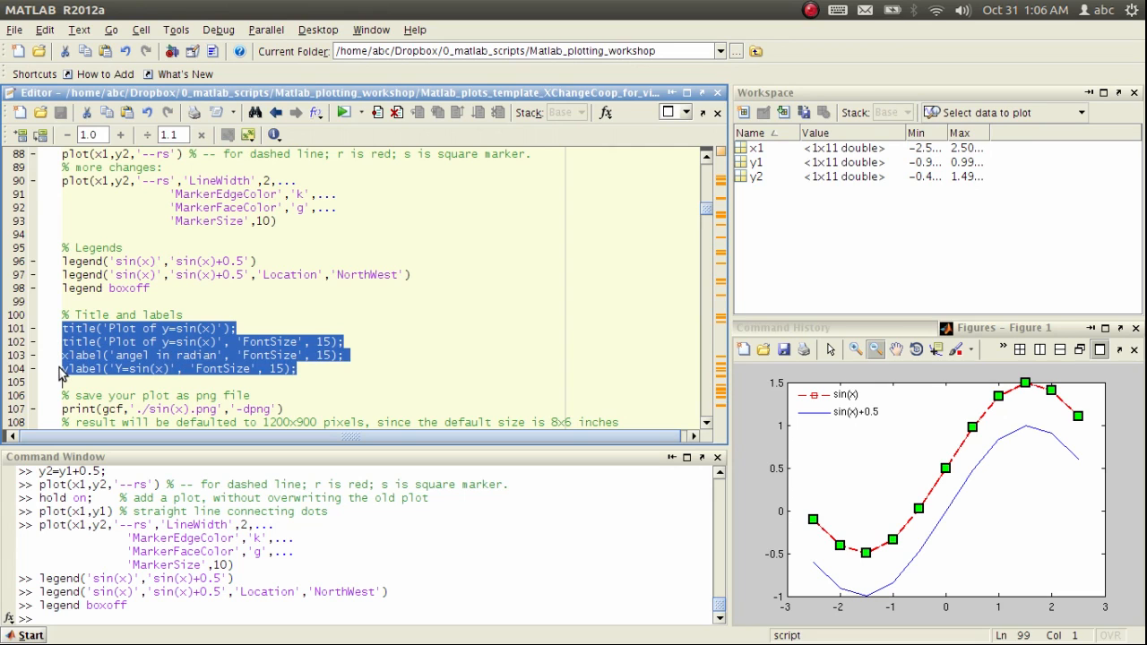
# - Evaluate the title 'Plot of y=sin(x)', xlabel and ylabel lines with larger font
pyautogui.rightClick(77, 328)
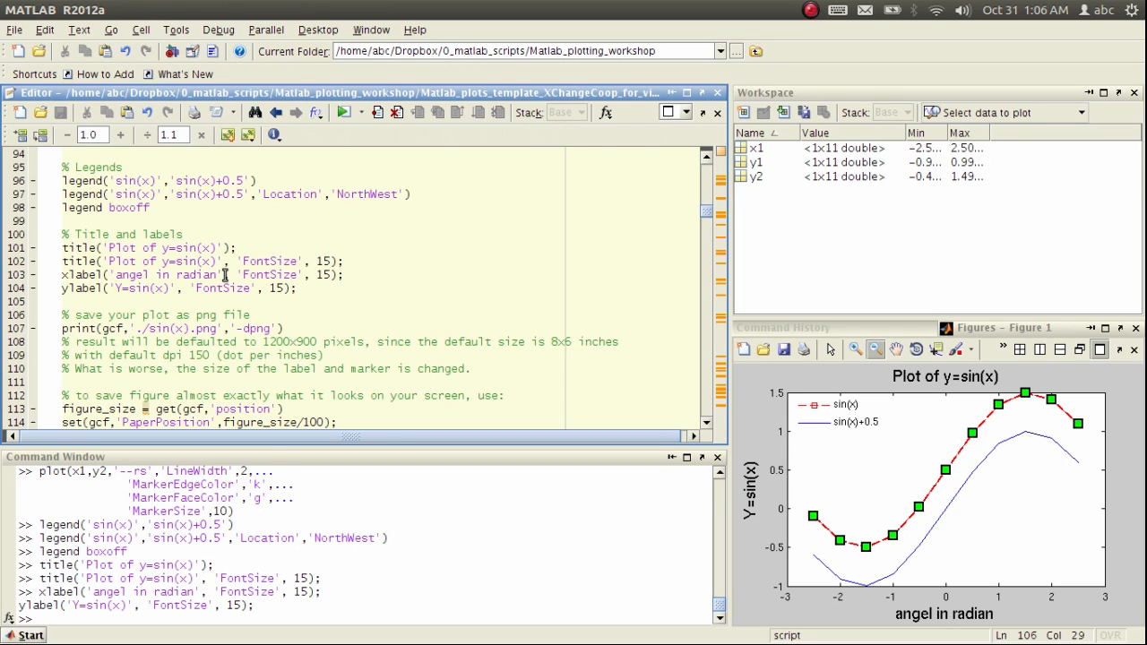
pyautogui.moveTo(300, 275)
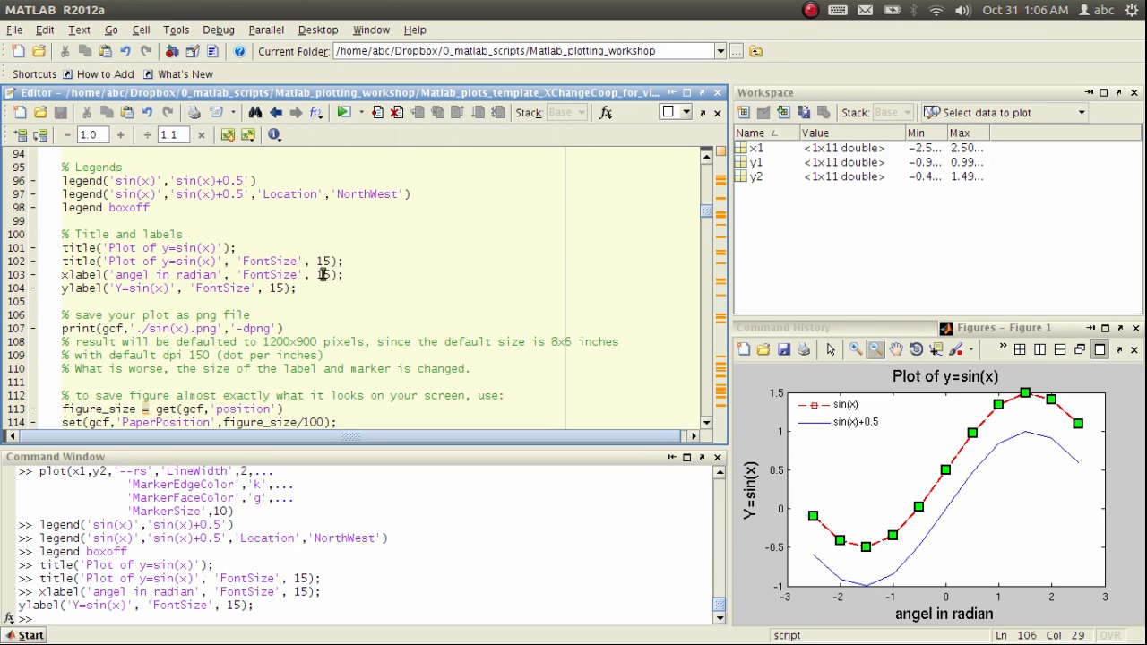
pyautogui.moveTo(330, 276)
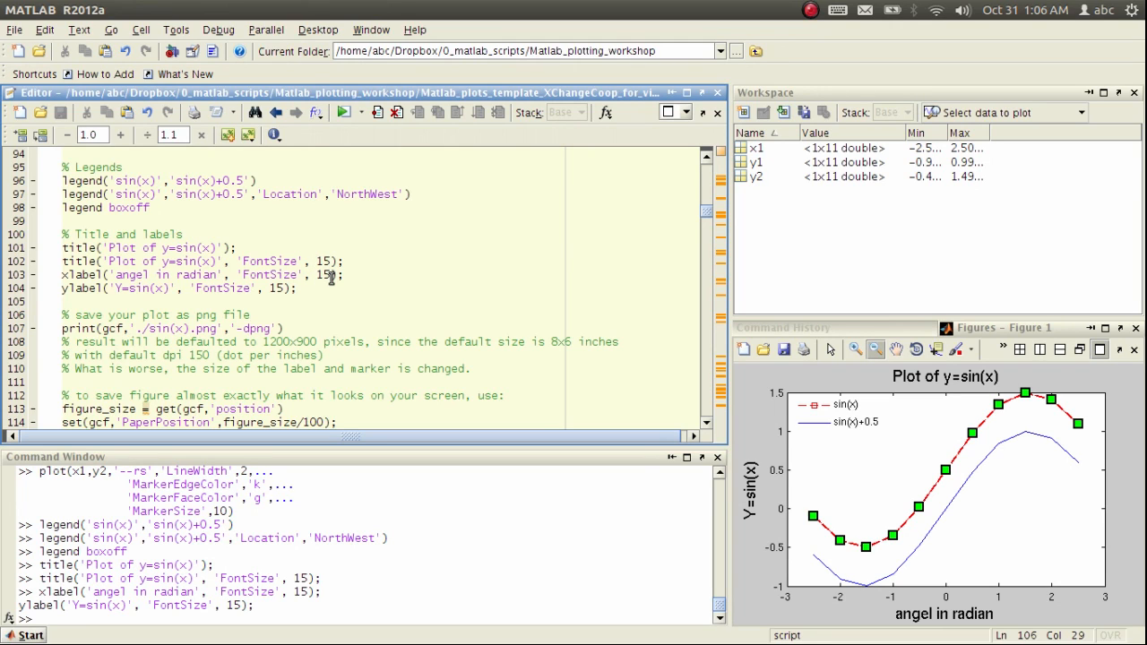
pyautogui.scroll(-3)
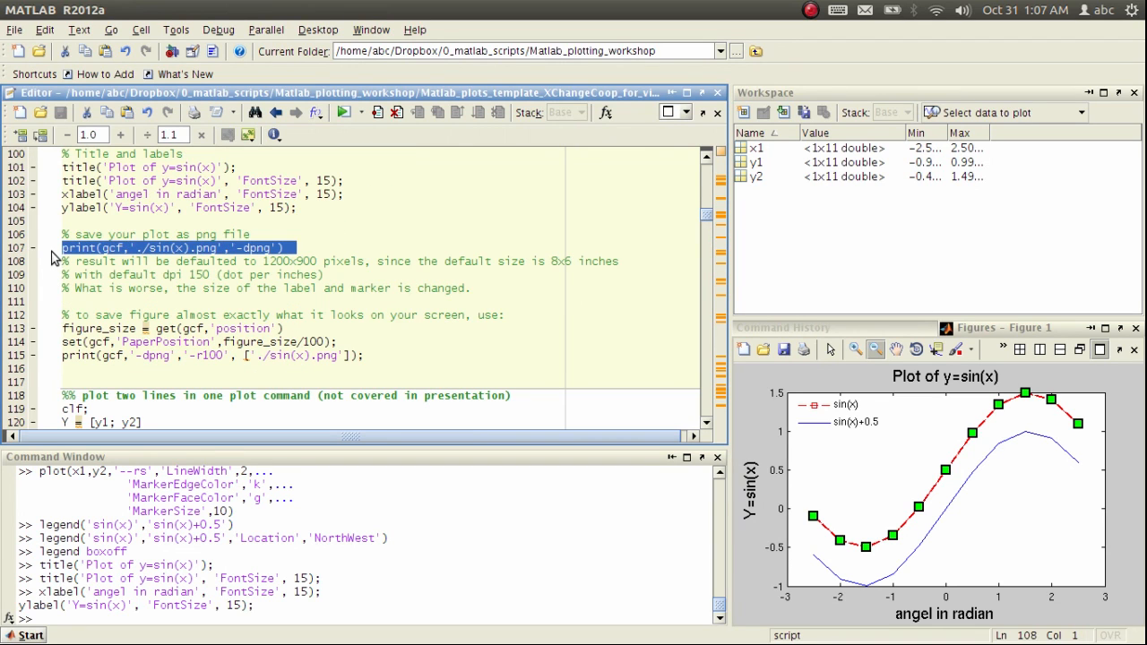
pyautogui.moveTo(103, 261)
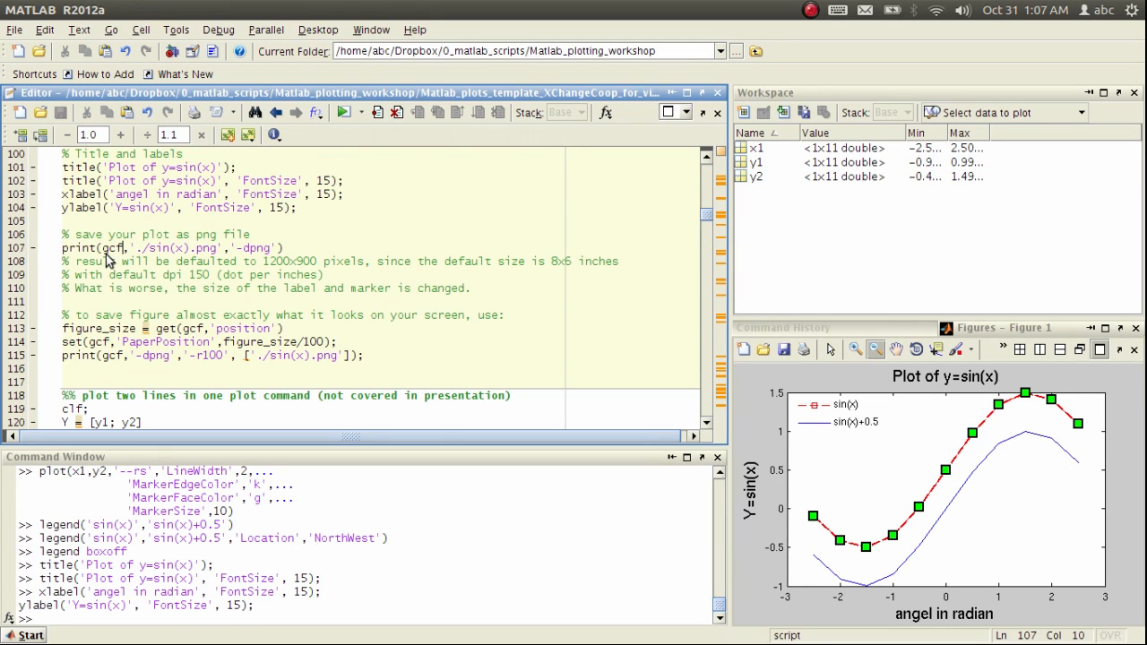
pyautogui.moveTo(121, 261)
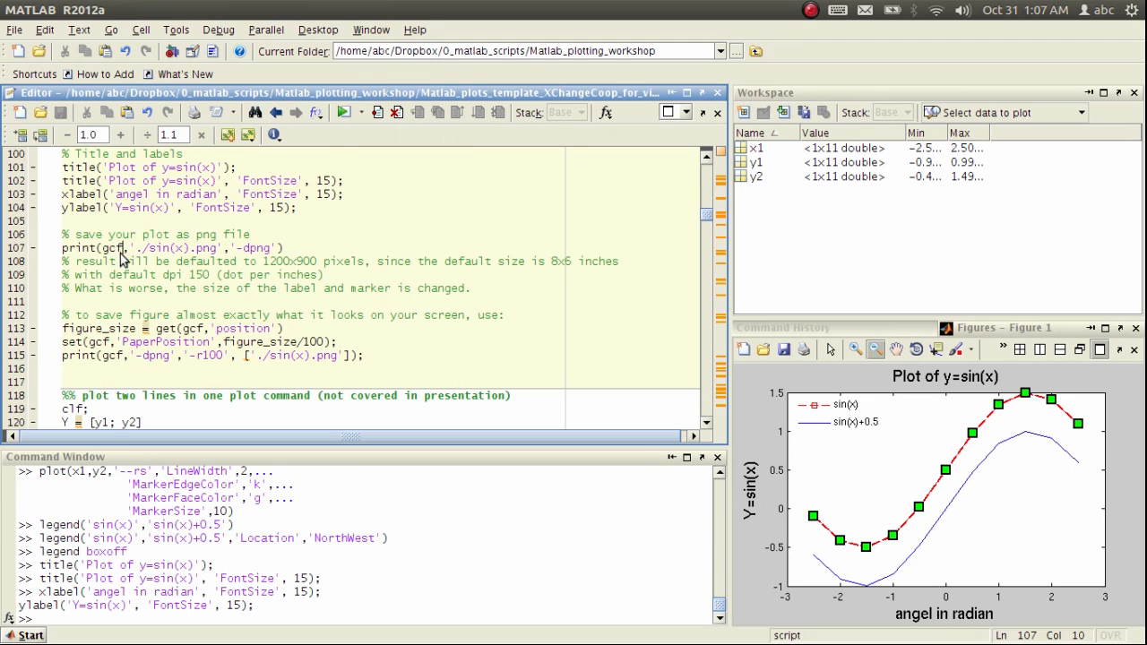
# - Evaluate print(gcf,'./sin(x).png','-dpng') to write sin(x).png to the workshop folder
pyautogui.doubleClick(110, 248)
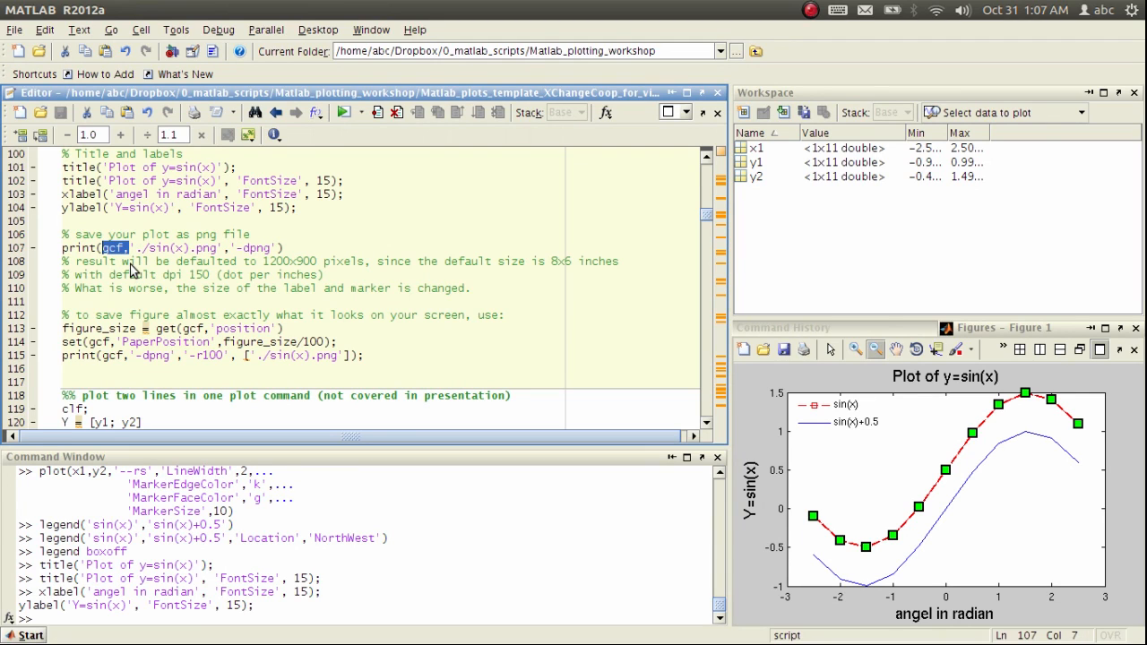
pyautogui.moveTo(759, 537)
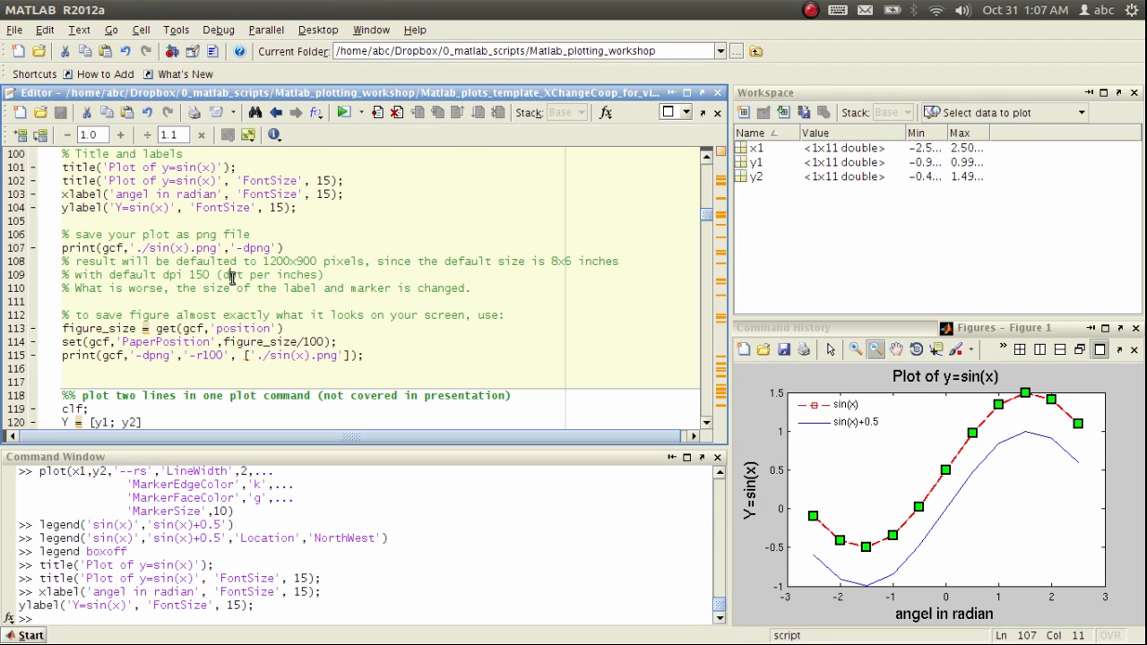
pyautogui.click(279, 248)
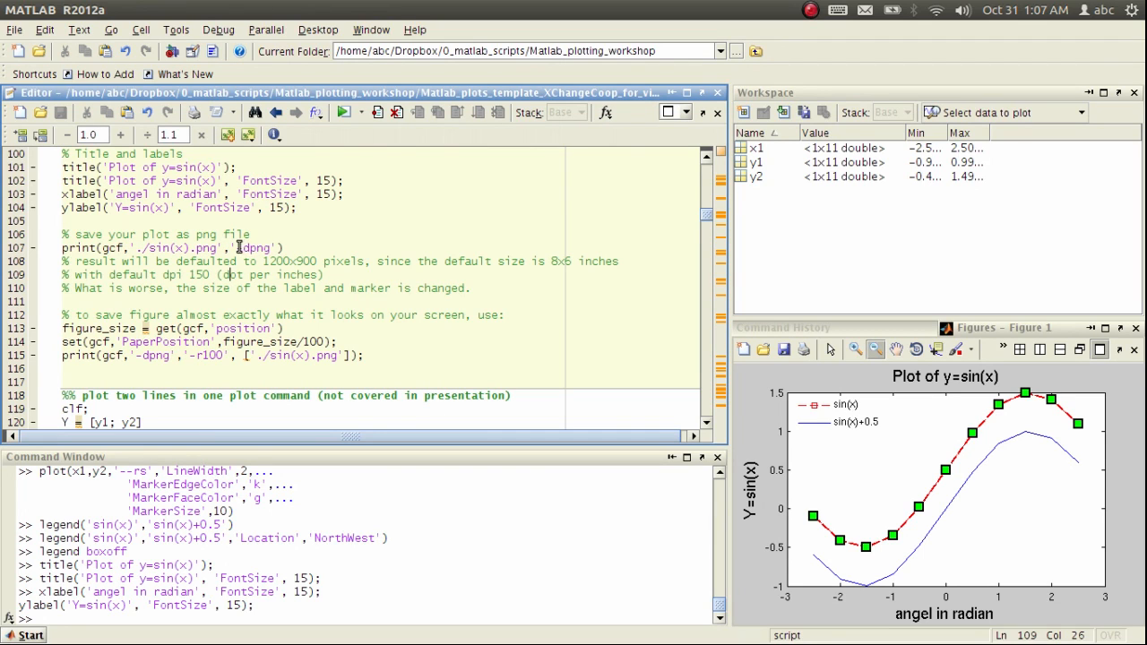
pyautogui.tripleClick(170, 249)
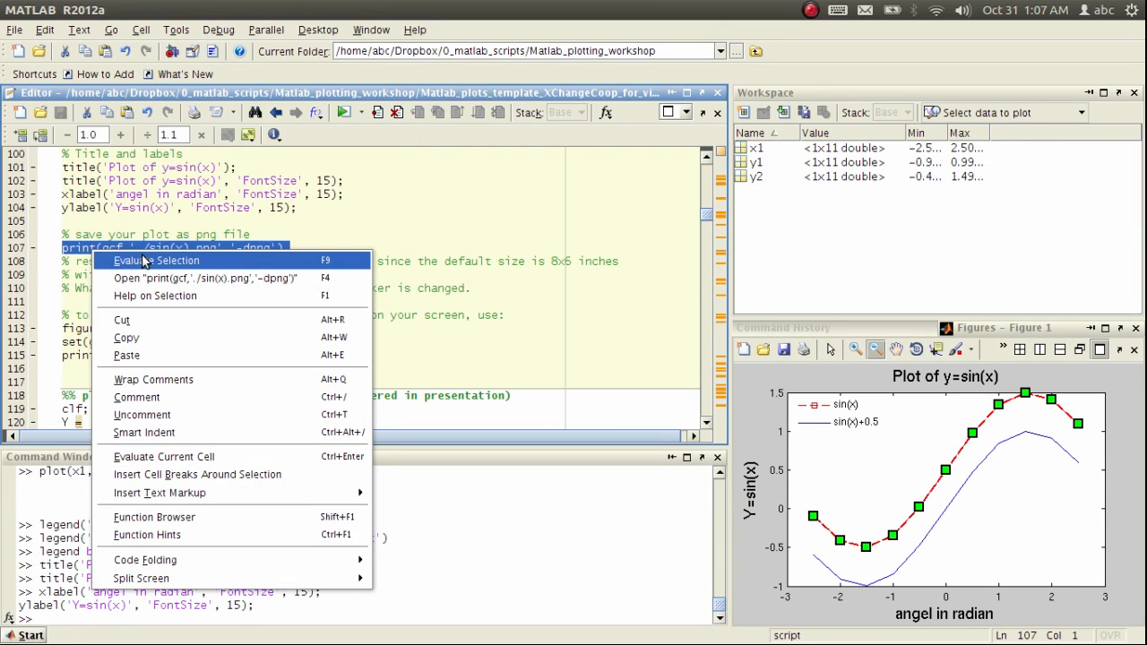
pyautogui.click(158, 259)
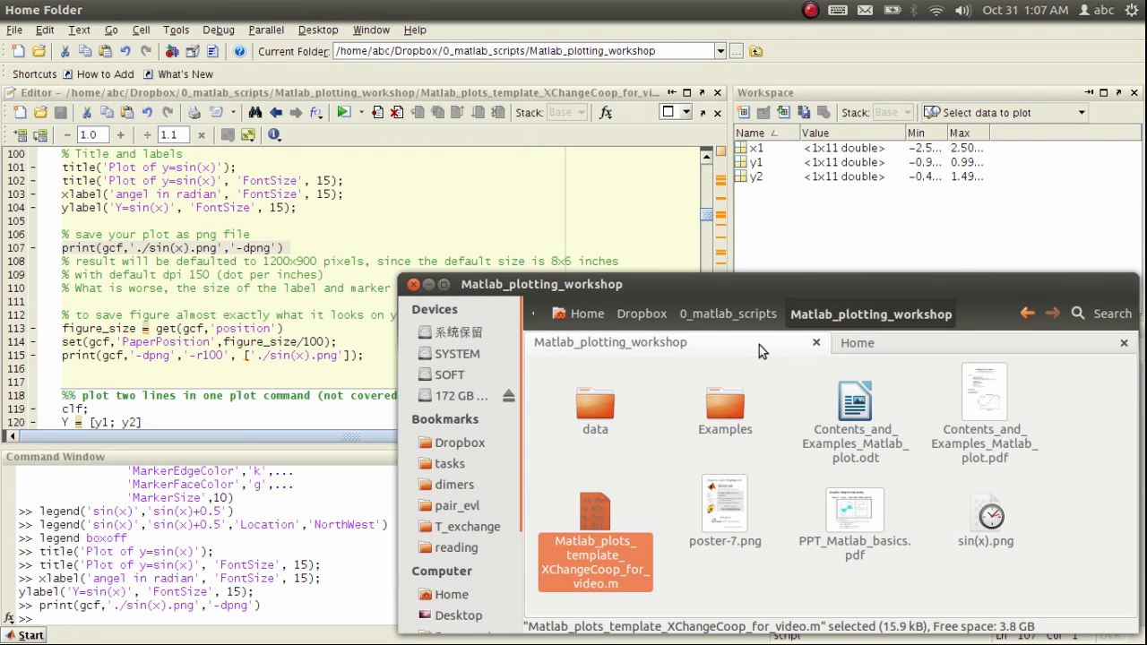
# - Open sin(x).png from the Matlab_plotting_workshop folder in Image Viewer
pyautogui.click(984, 520)
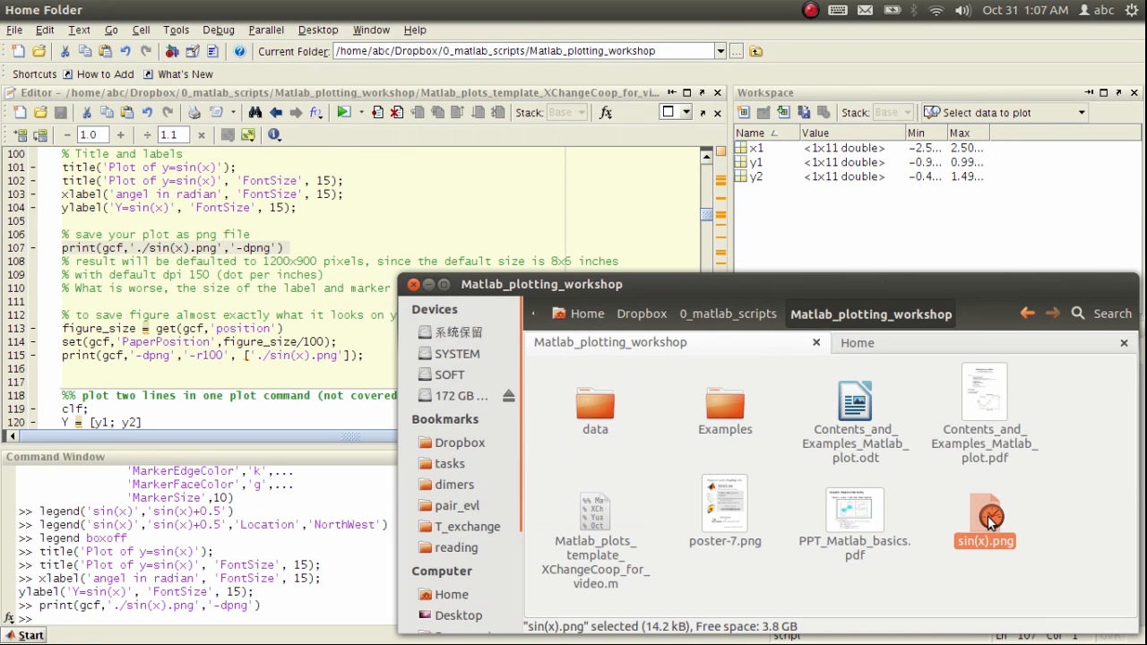
pyautogui.click(984, 515)
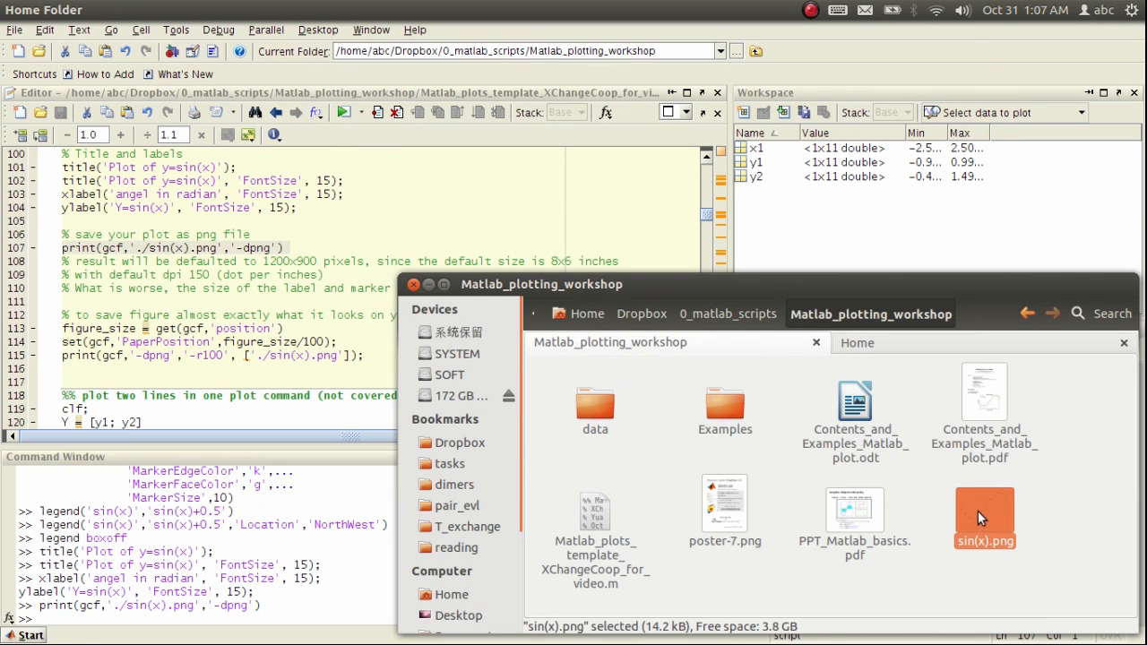
pyautogui.doubleClick(984, 518)
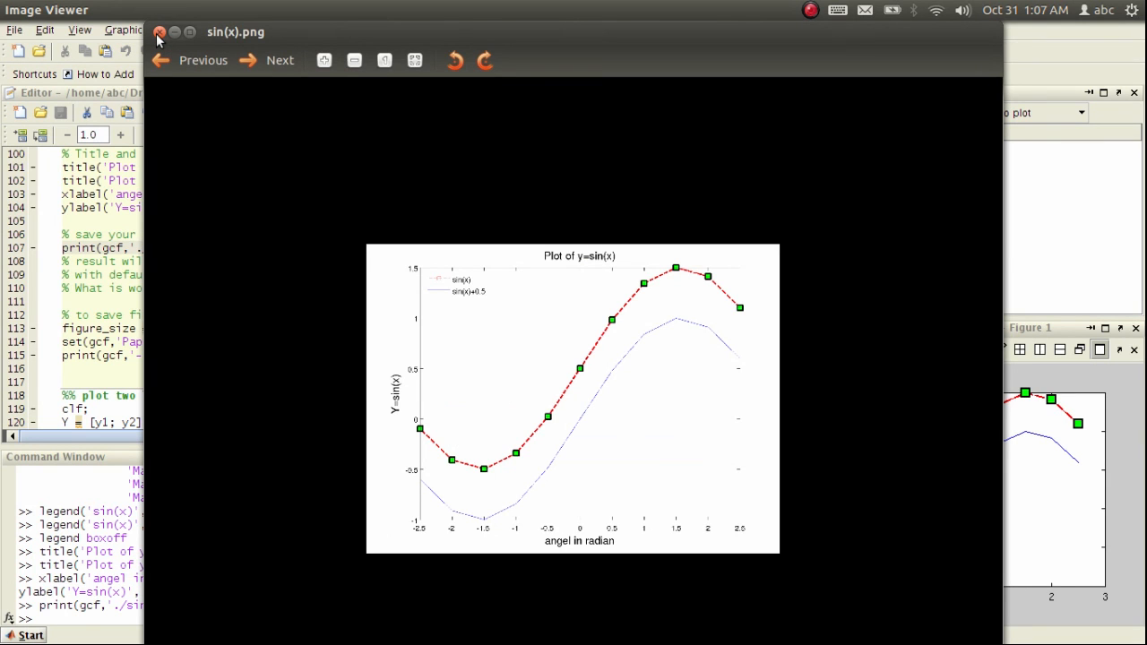
# - Close the sin(x).png preview in Image Viewer after checking the plot
pyautogui.click(159, 32)
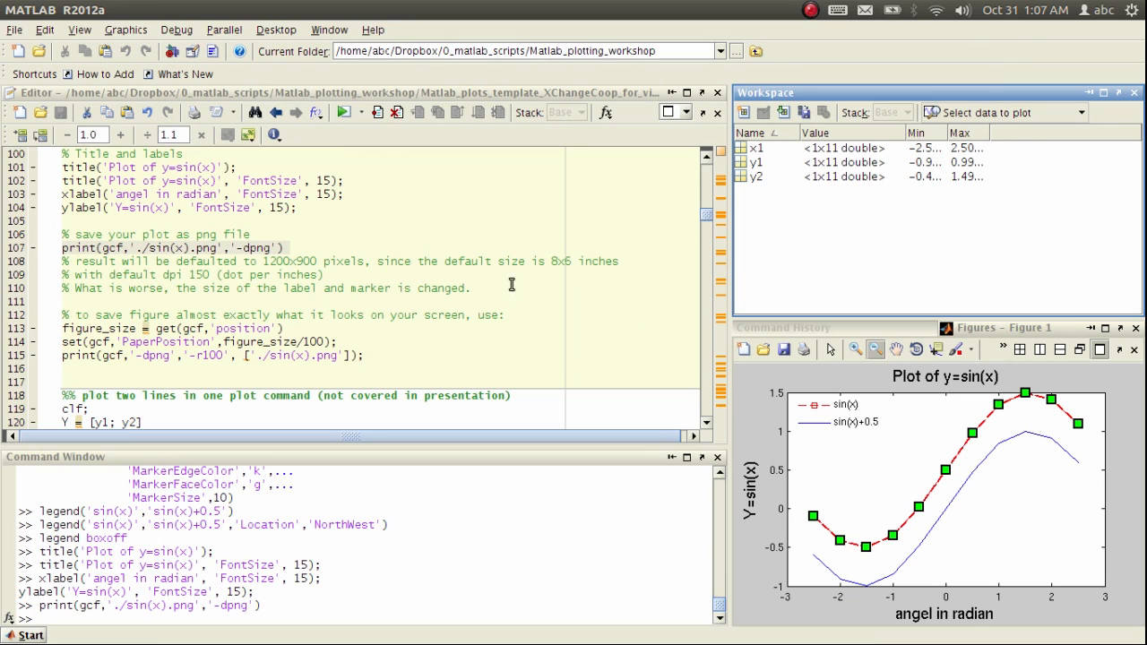
pyautogui.moveTo(486, 360)
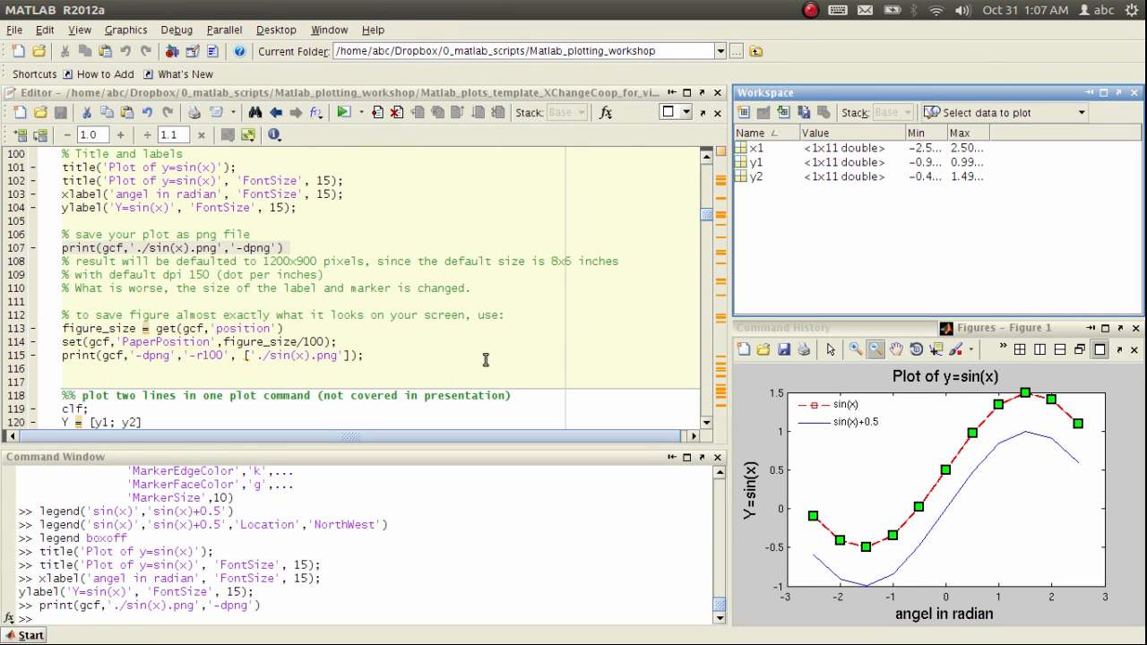